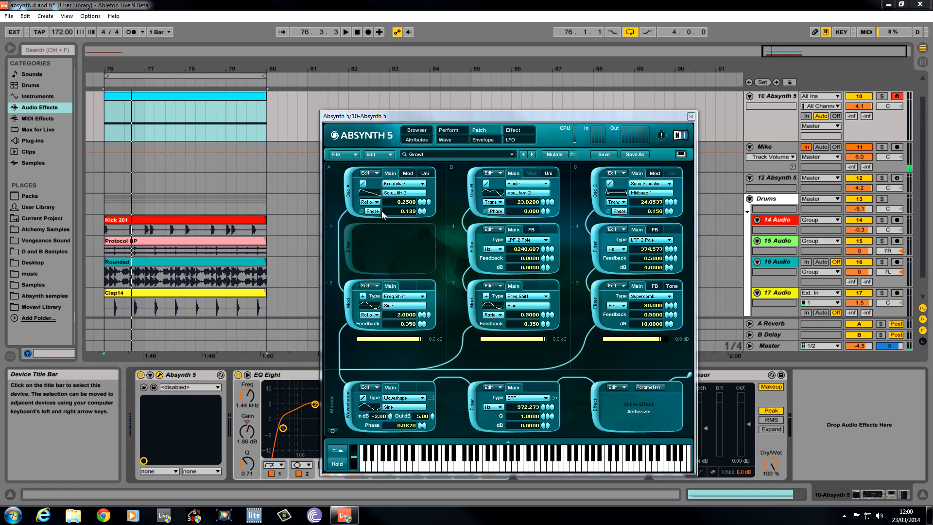
mouse_move(398, 148)
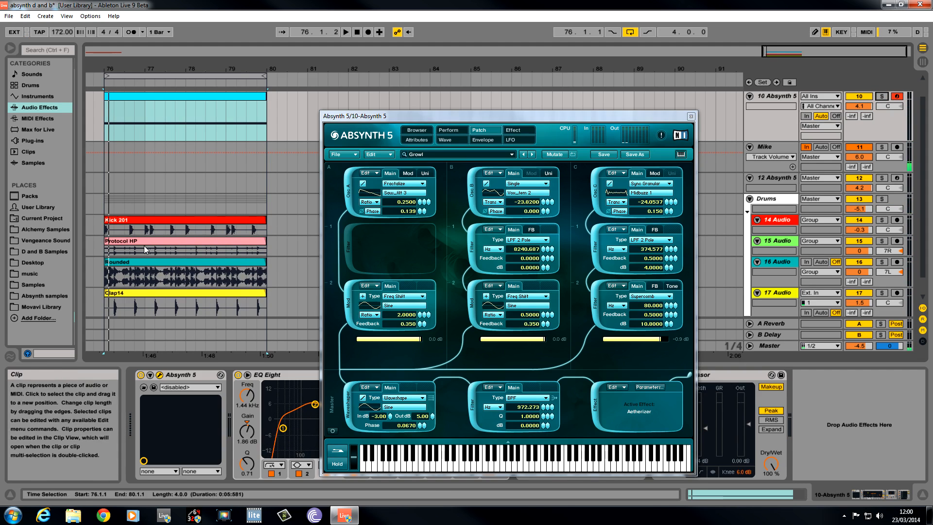
Start a new sound and set oscillator A to Fractalize on the Saw_tilt 3 wave.
click(339, 154)
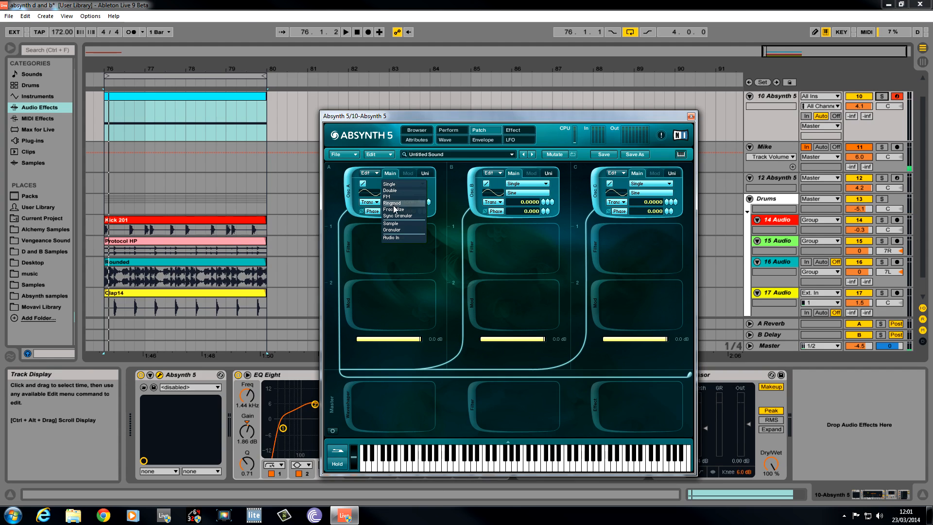
click(394, 209)
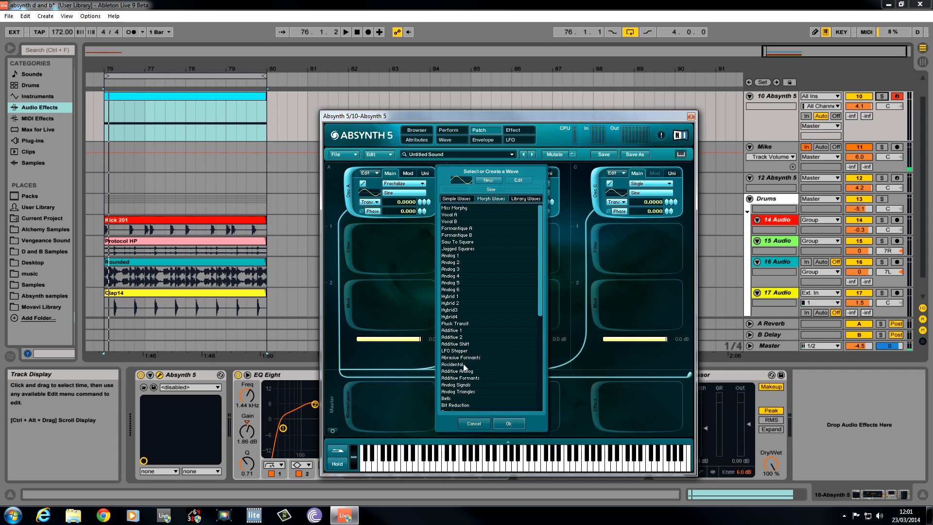
click(456, 198)
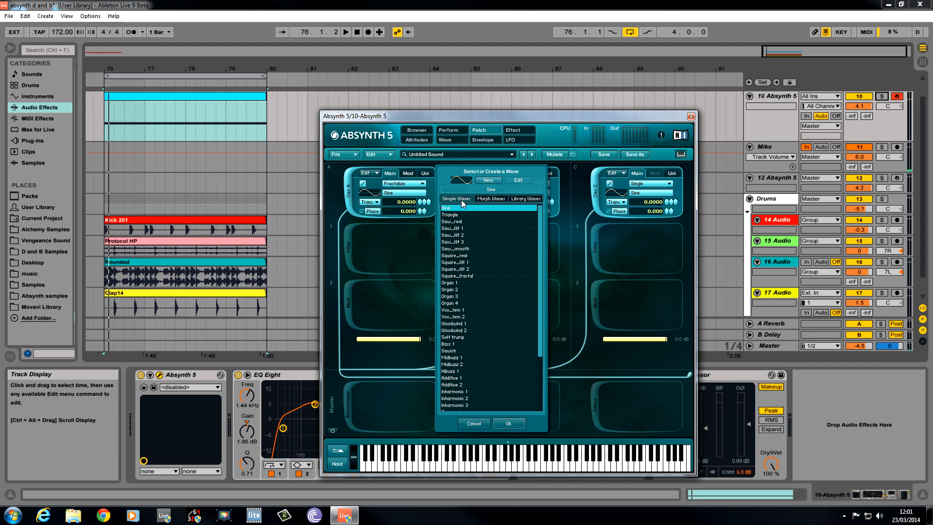
click(453, 242)
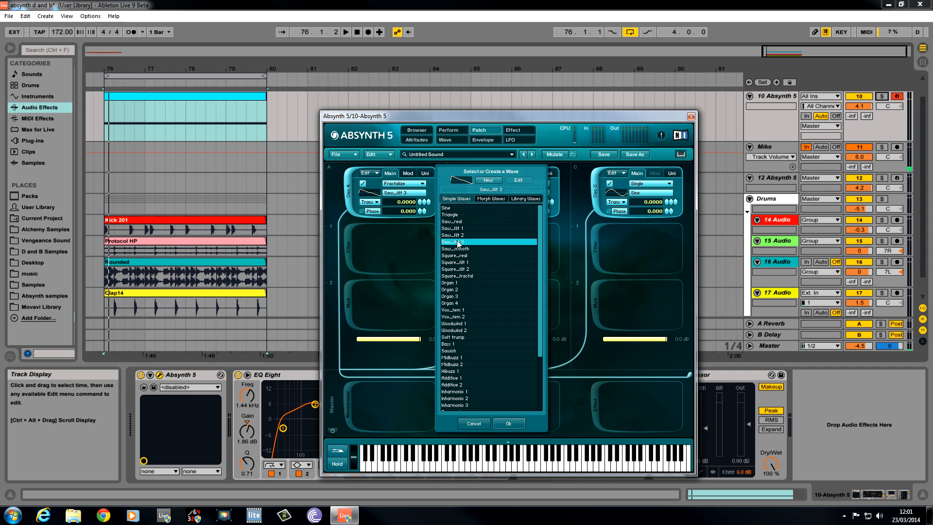
click(473, 423)
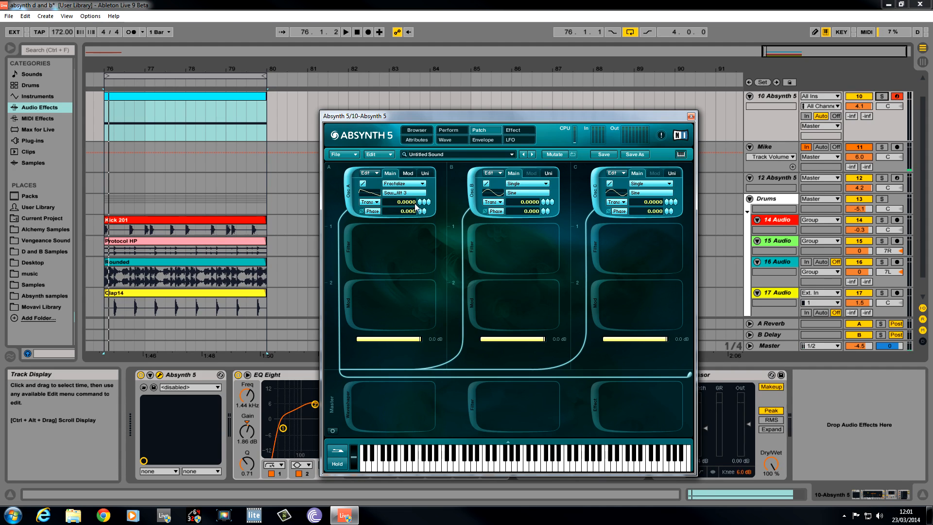
Tune oscillator A by ratio at 0.25 and set its phase to 0.140.
click(369, 202)
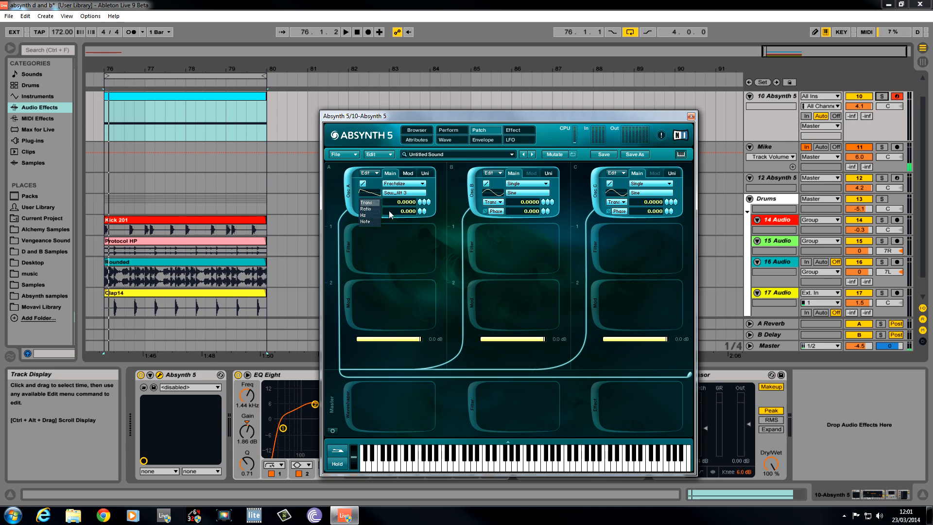
click(369, 208)
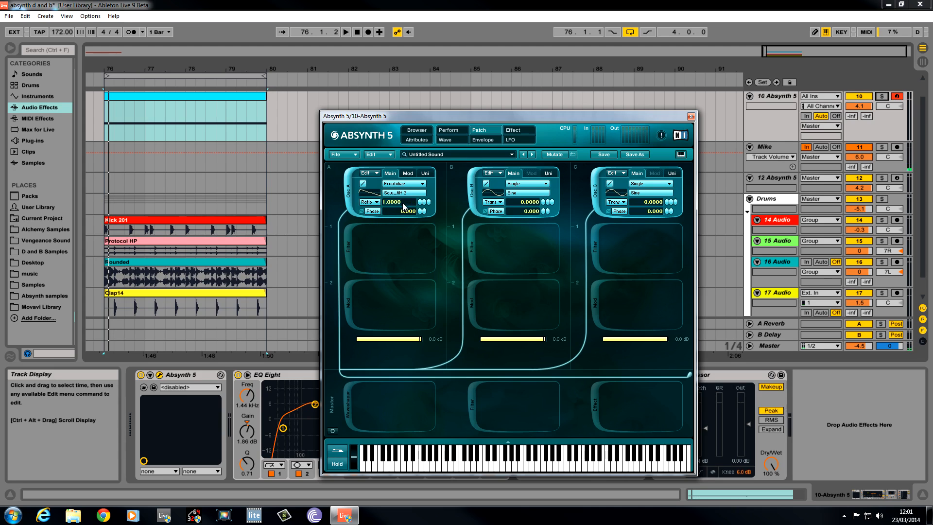
drag(405, 202, 405, 220)
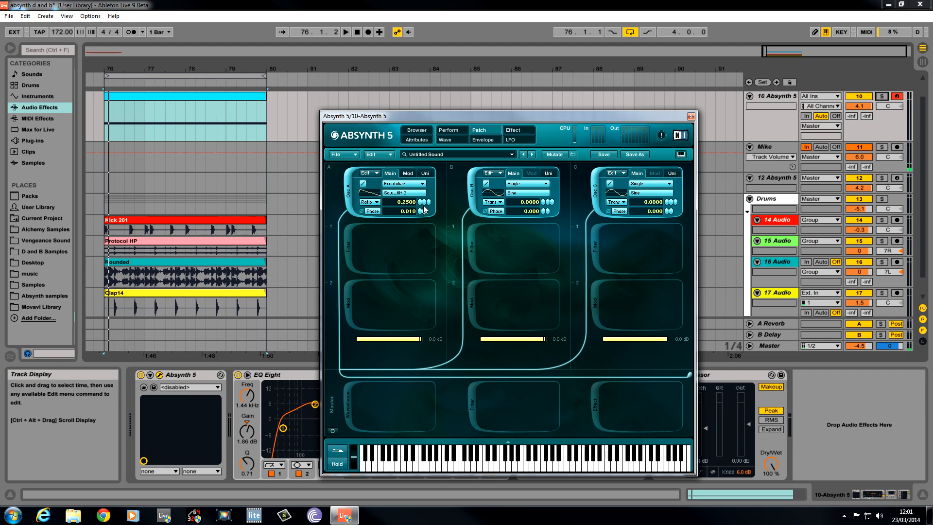
drag(421, 211, 422, 202)
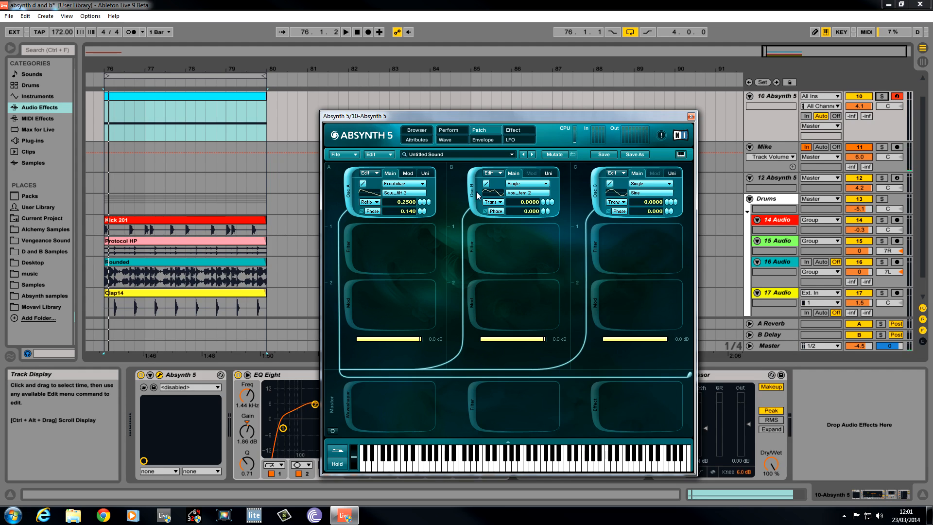
Transpose oscillator B to -24; make C a Sync Granular Midbuzz 1 with 0.140 phase.
drag(529, 201, 541, 207)
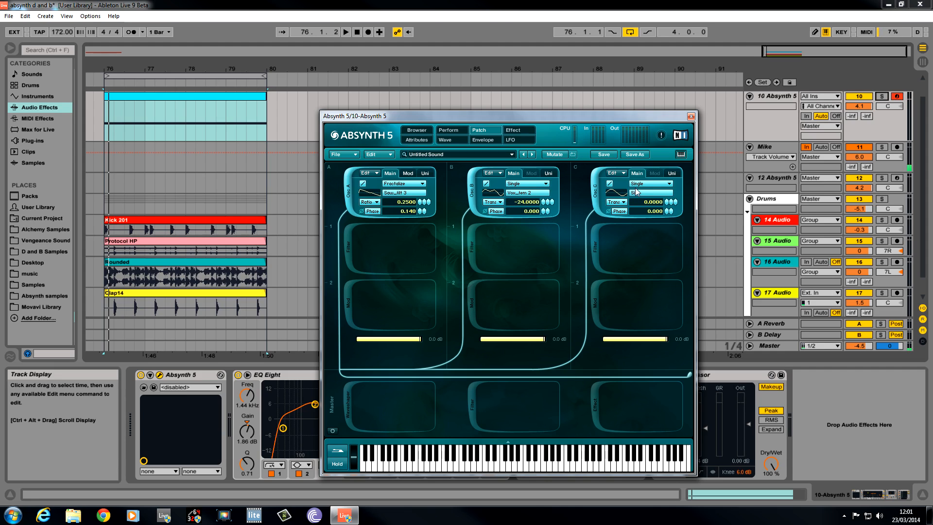
click(648, 183)
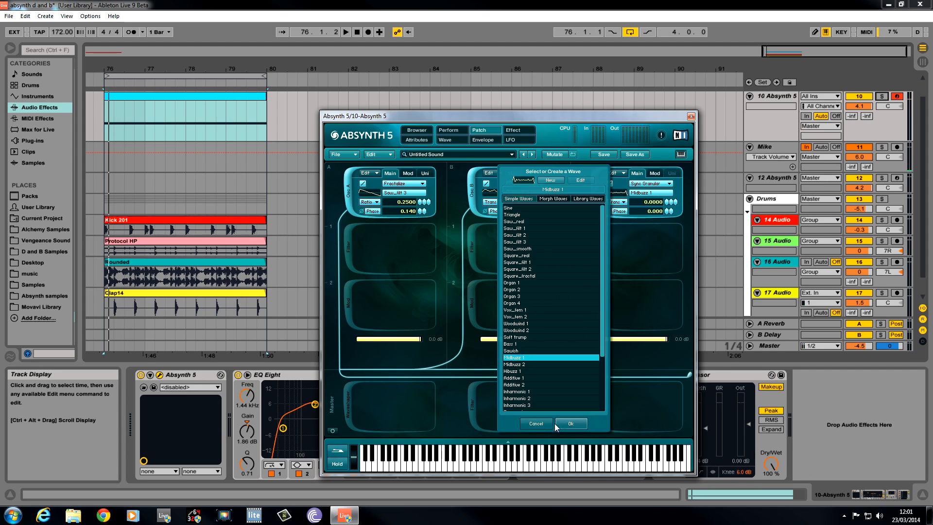
click(570, 424)
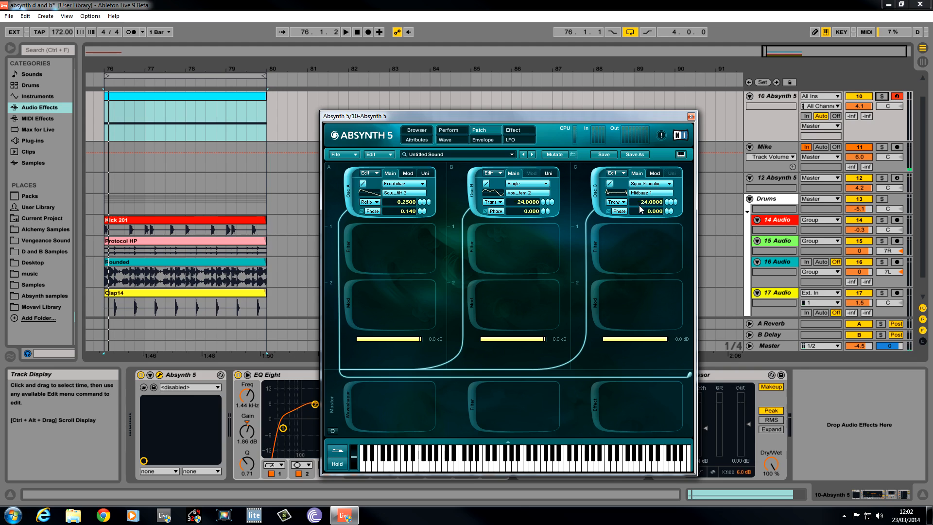
drag(670, 210, 672, 209)
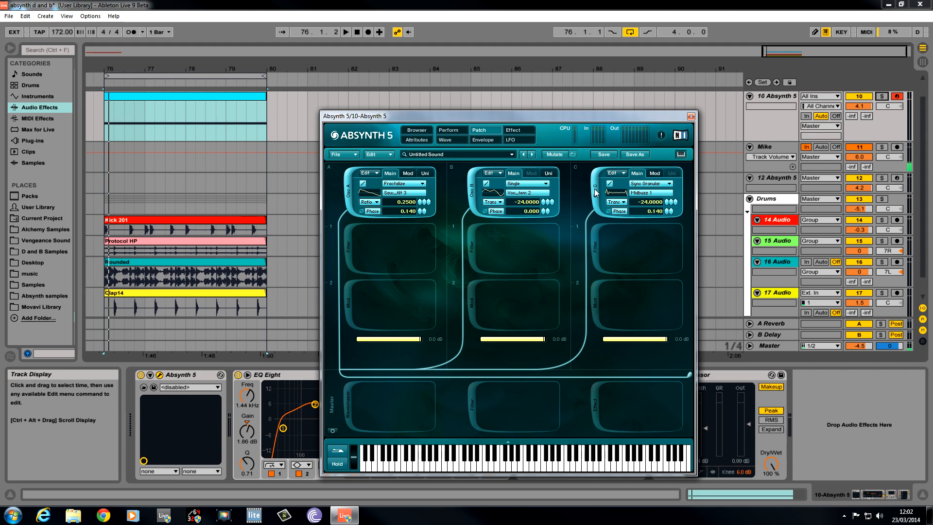
mouse_move(532, 267)
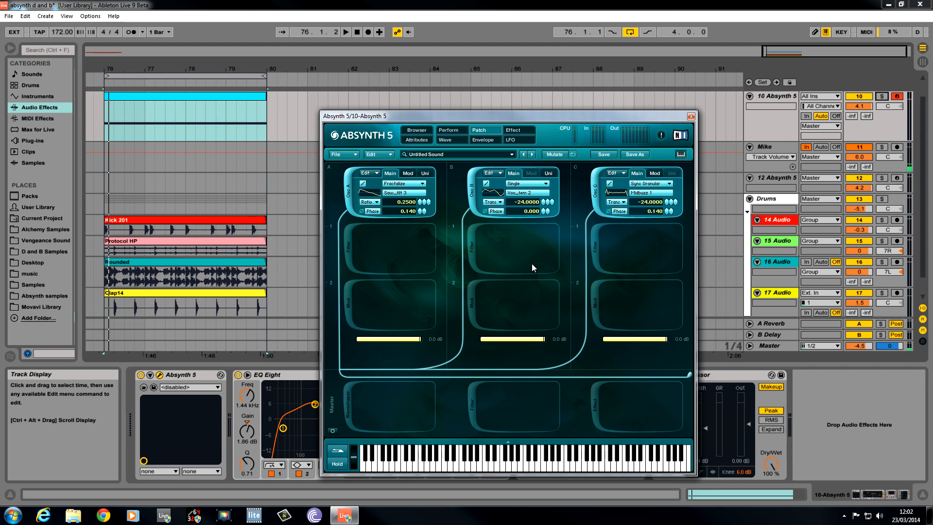
mouse_move(343, 240)
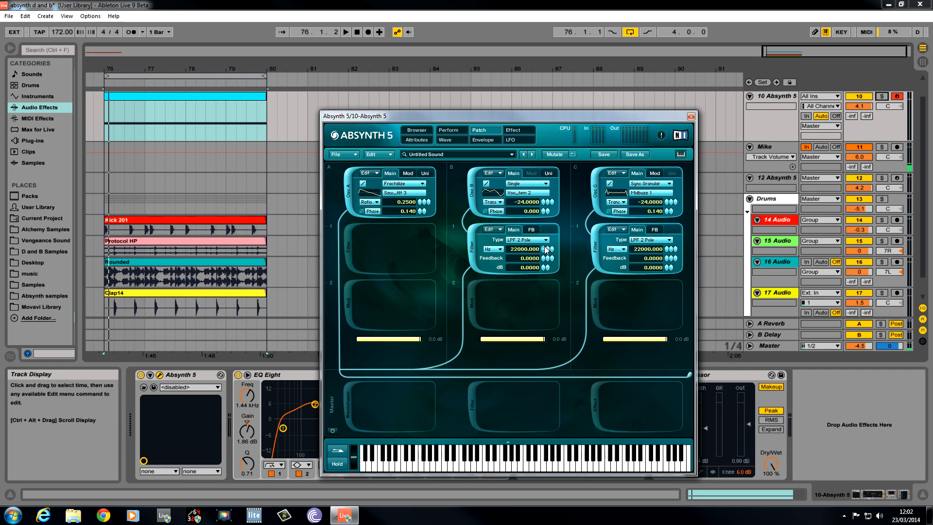
Set B's lowpass to 8240 Hz, and C's to 374 Hz with 0.5 feedback and boosted gain.
drag(544, 248, 545, 262)
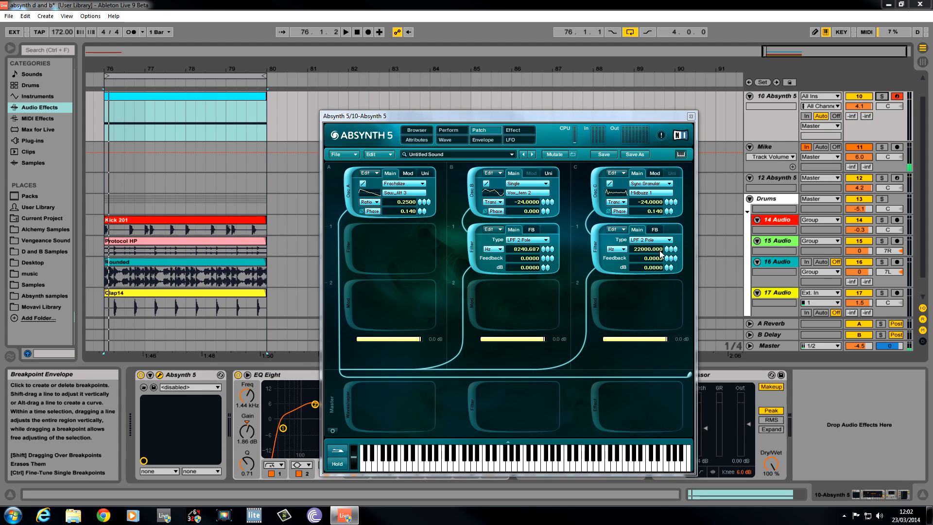
drag(648, 249, 666, 268)
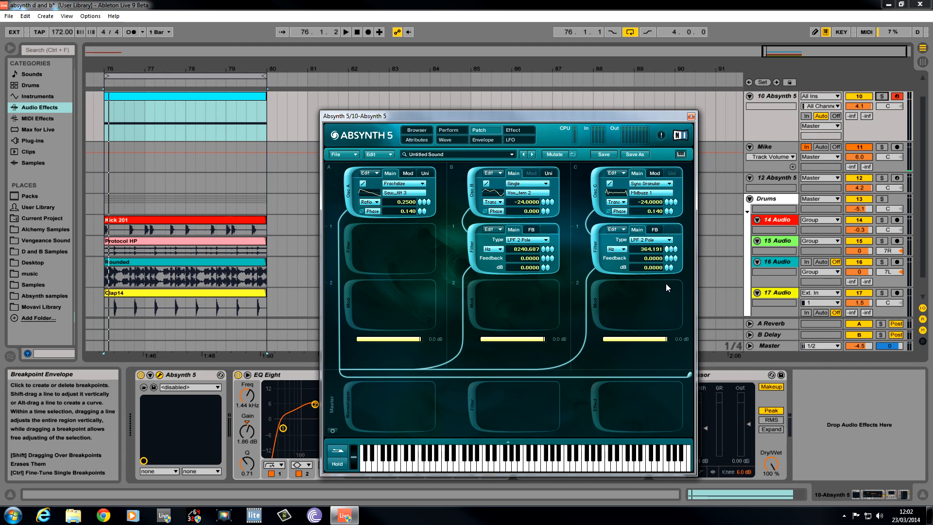
drag(640, 248, 640, 248)
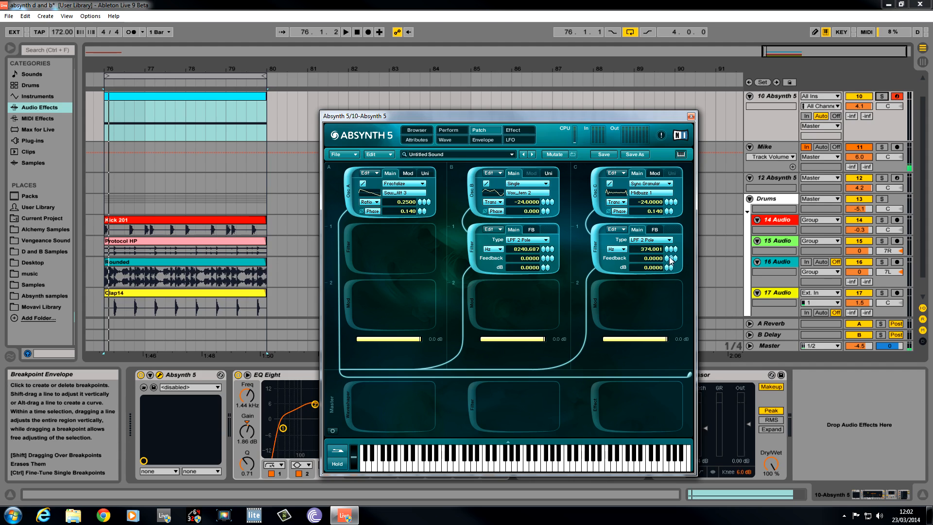
drag(669, 257, 669, 249)
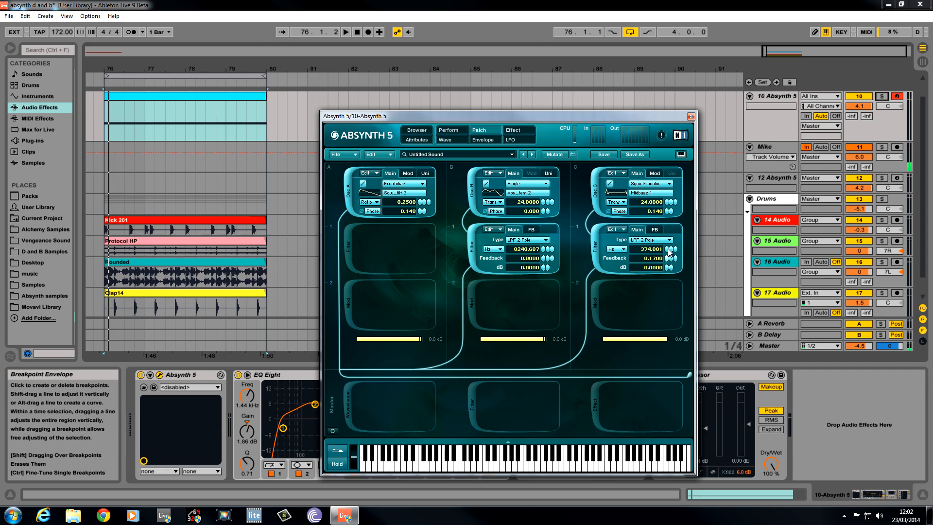
drag(653, 258, 657, 271)
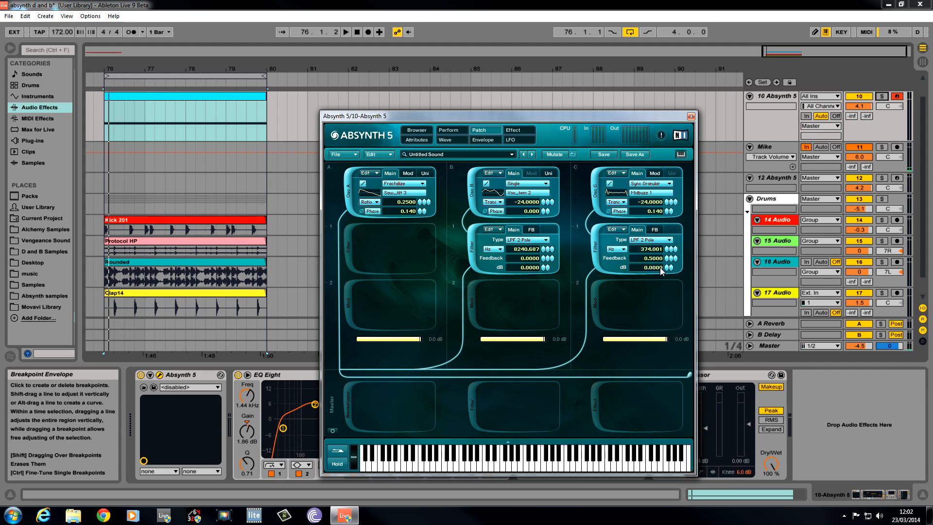
drag(648, 268, 648, 262)
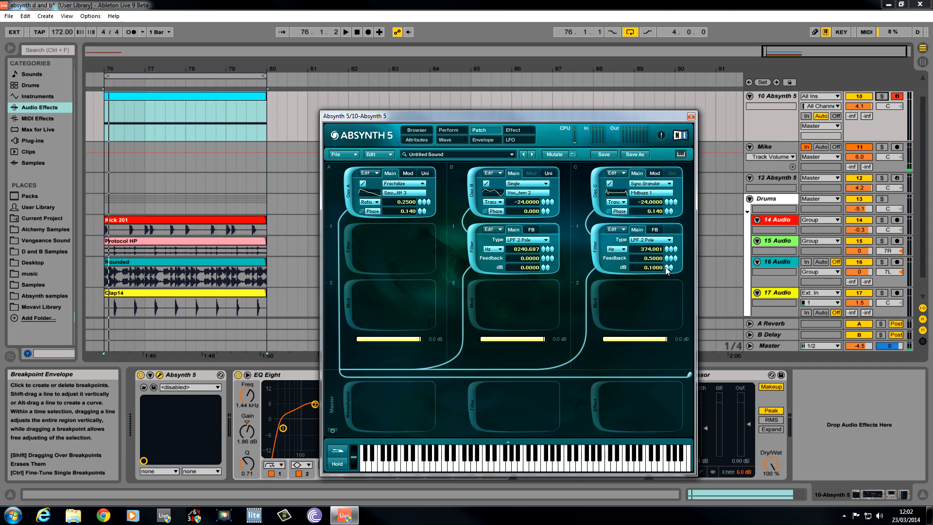
drag(666, 270, 666, 253)
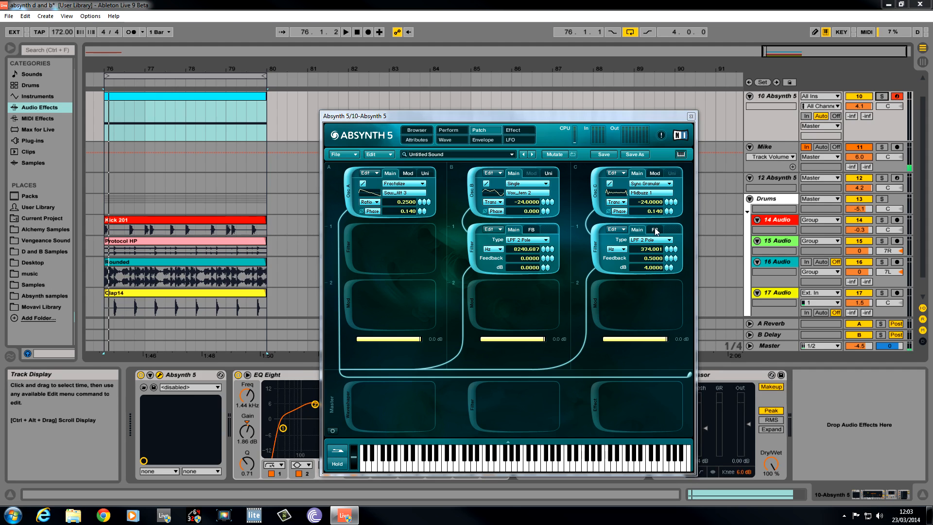
Give channel C's ring modulator the Analog 6 wave, following pitch at ratio 4.0000.
click(651, 239)
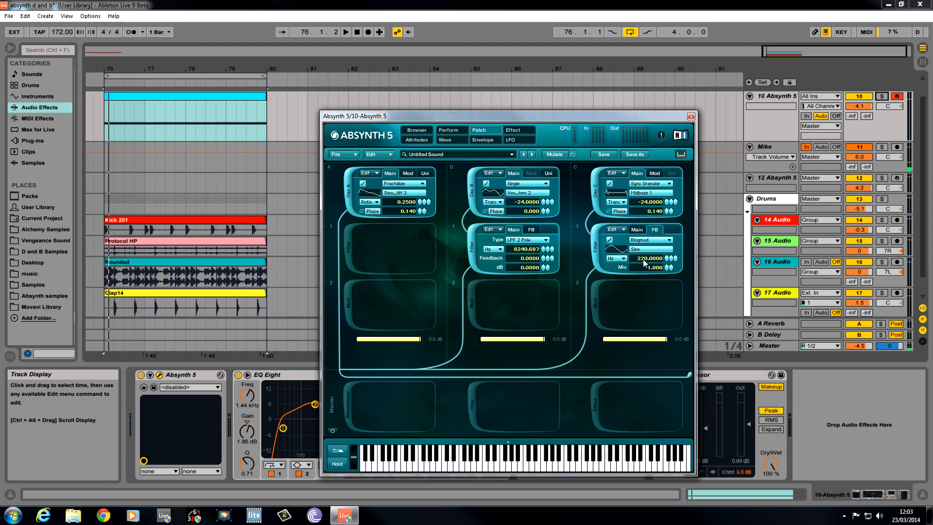
click(649, 248)
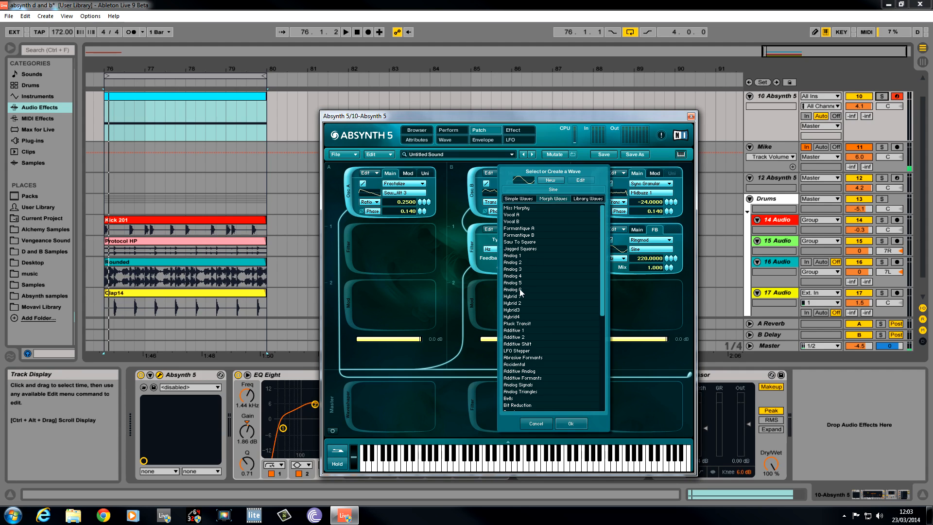
click(570, 423)
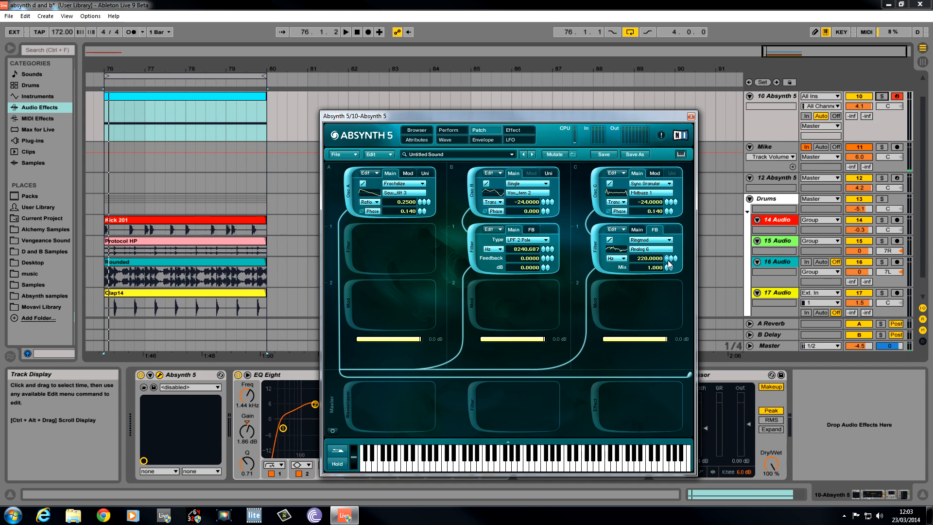
drag(649, 257, 649, 250)
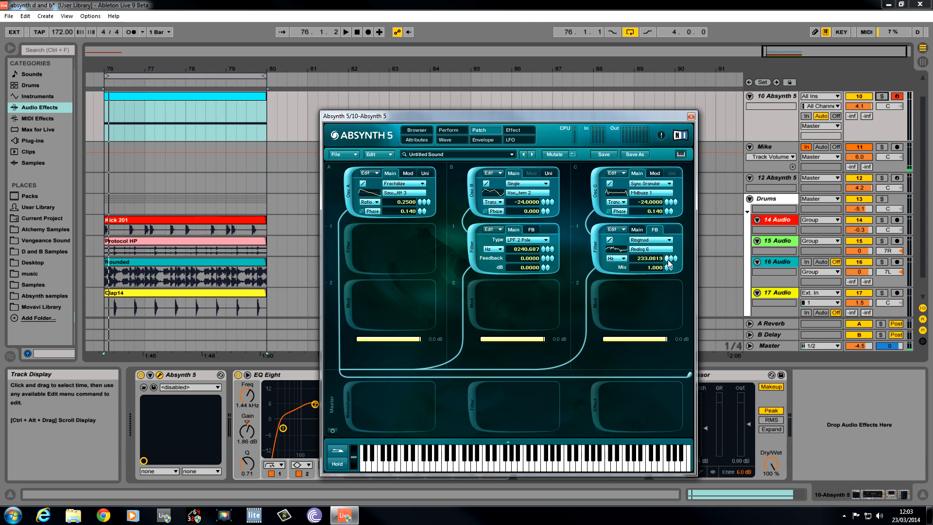
click(615, 258)
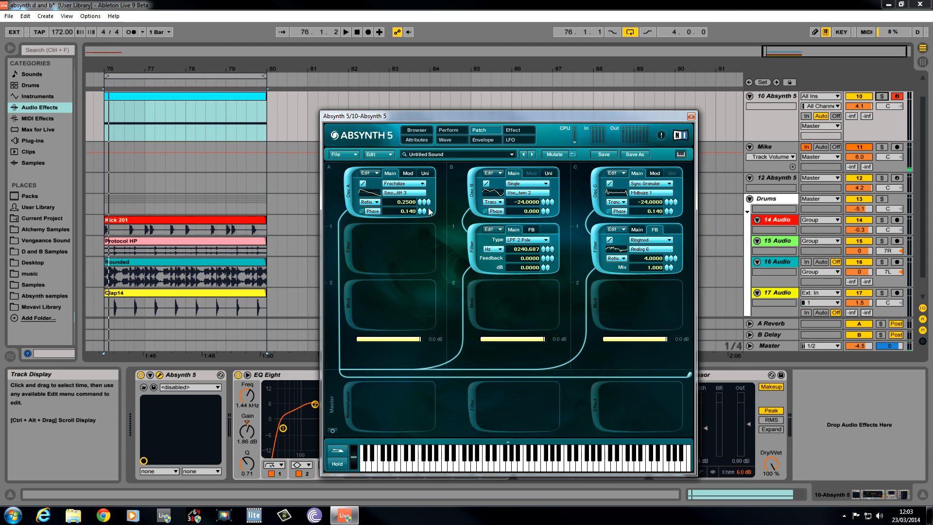
mouse_move(503, 272)
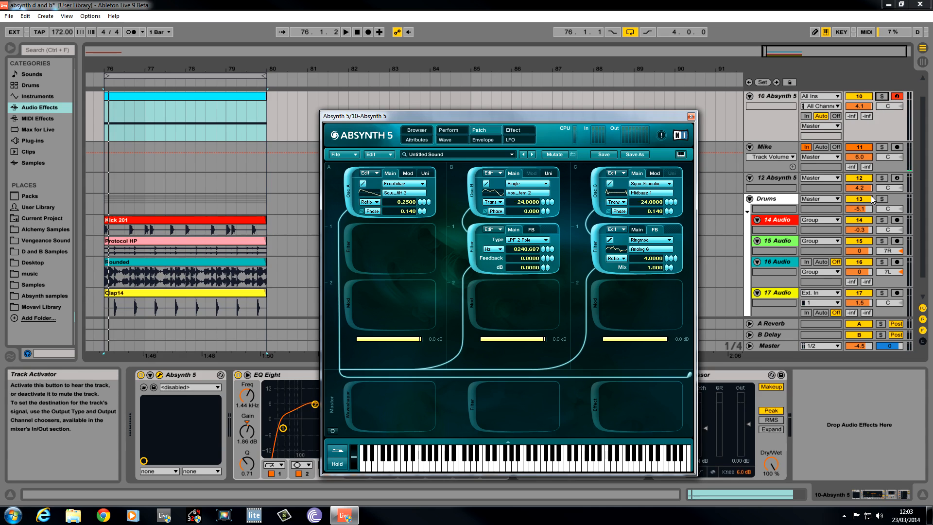
click(345, 32)
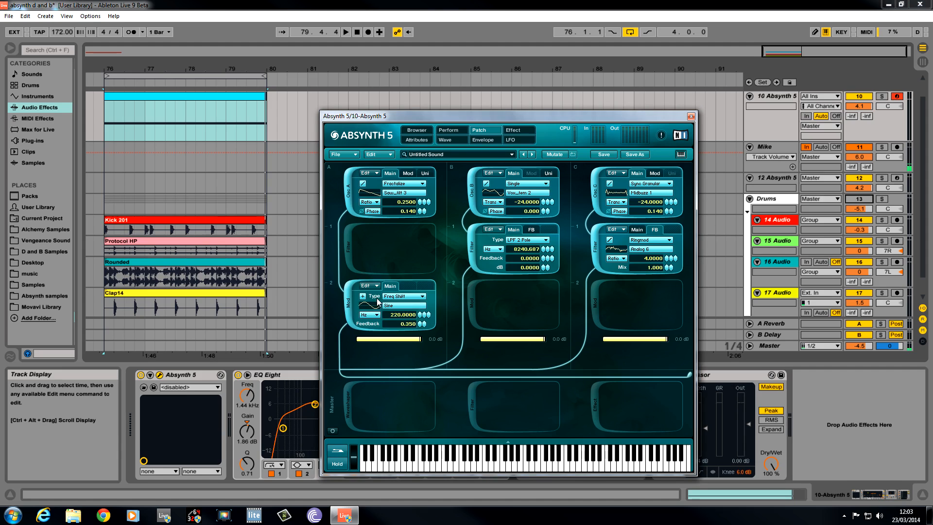
mouse_move(418, 300)
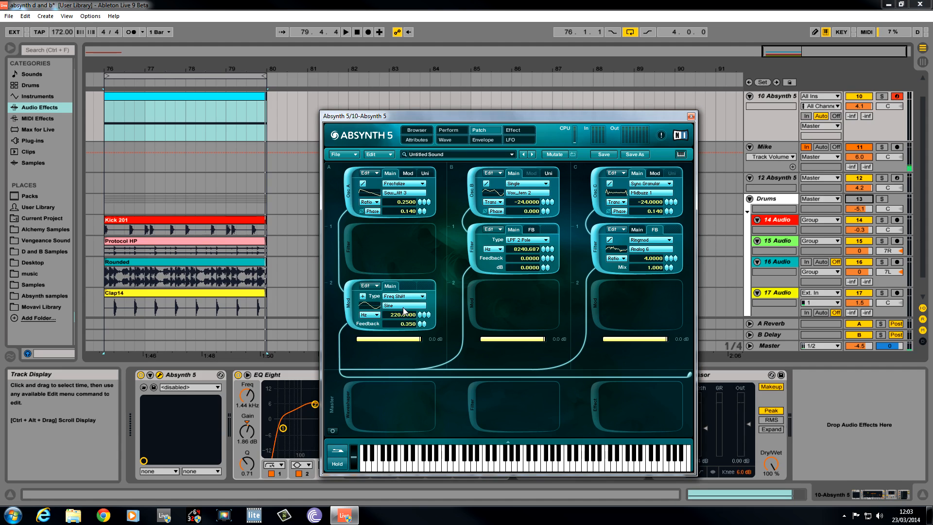
mouse_move(356, 318)
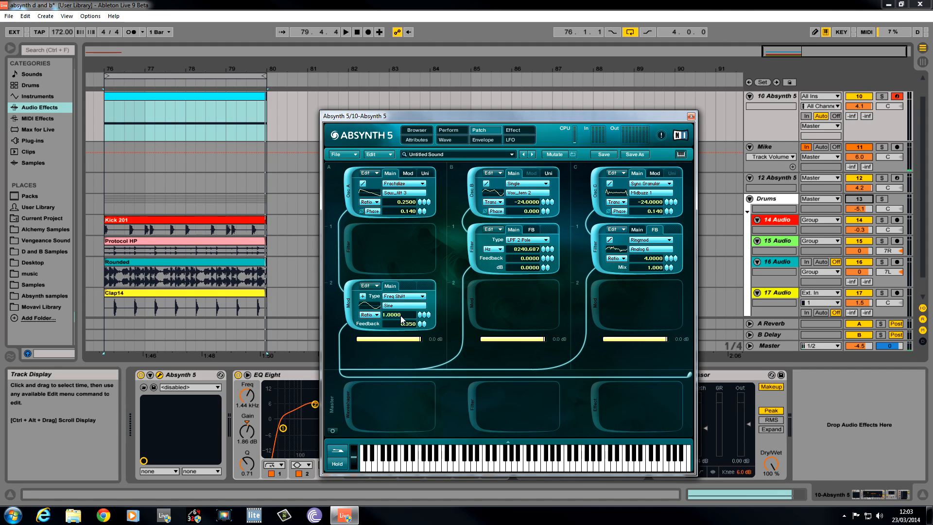
Drag channel A's frequency shifter ratio up to 2.
drag(395, 314, 406, 309)
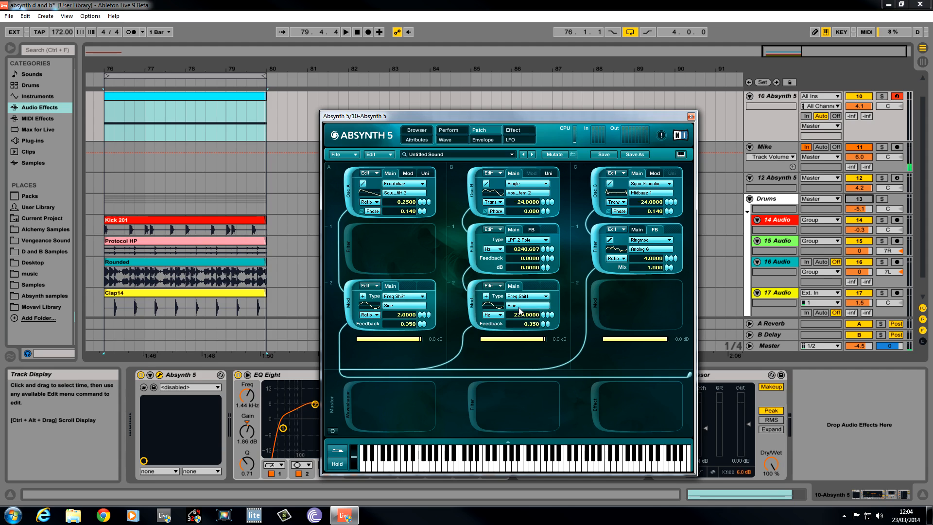
Switch channel B's frequency shifter to Ratio and lower it to 0.5000.
click(492, 315)
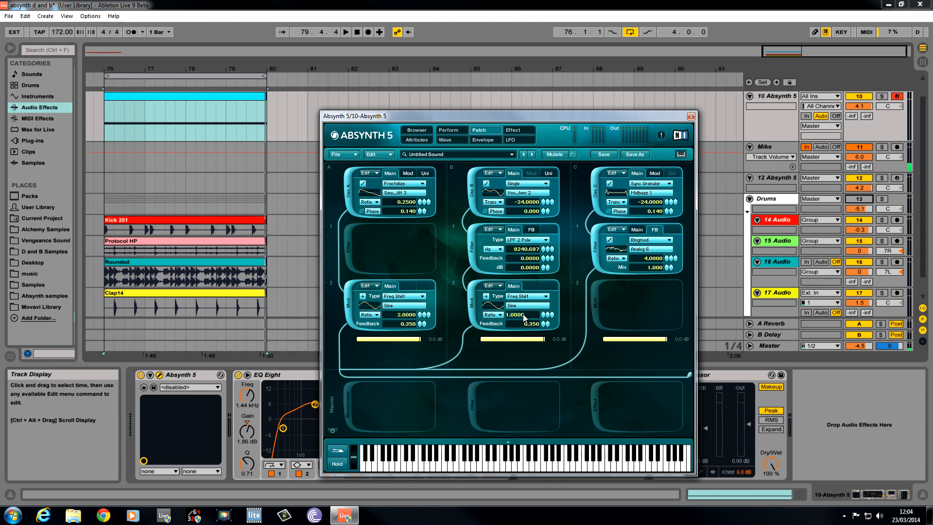
drag(524, 315, 525, 328)
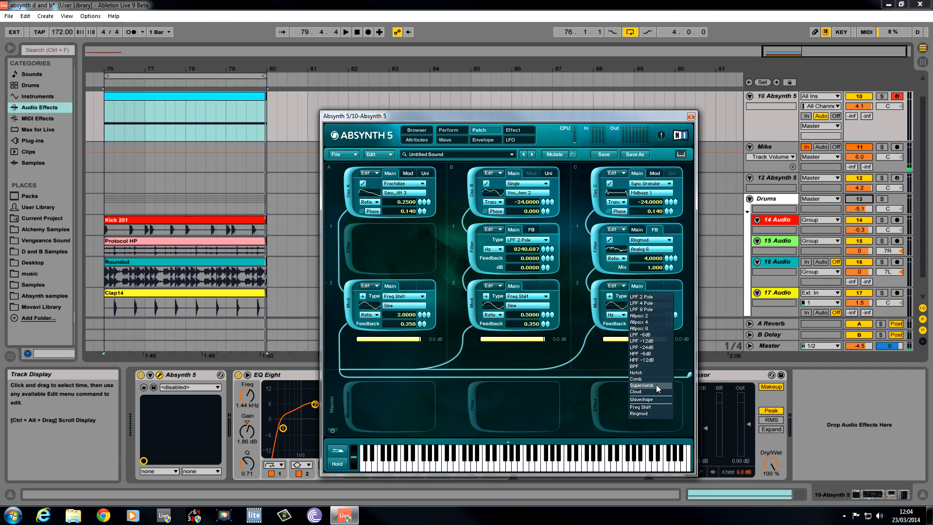
Load a Supercomb into channel C's second module at 80 Hz and 10.8 dB.
click(642, 385)
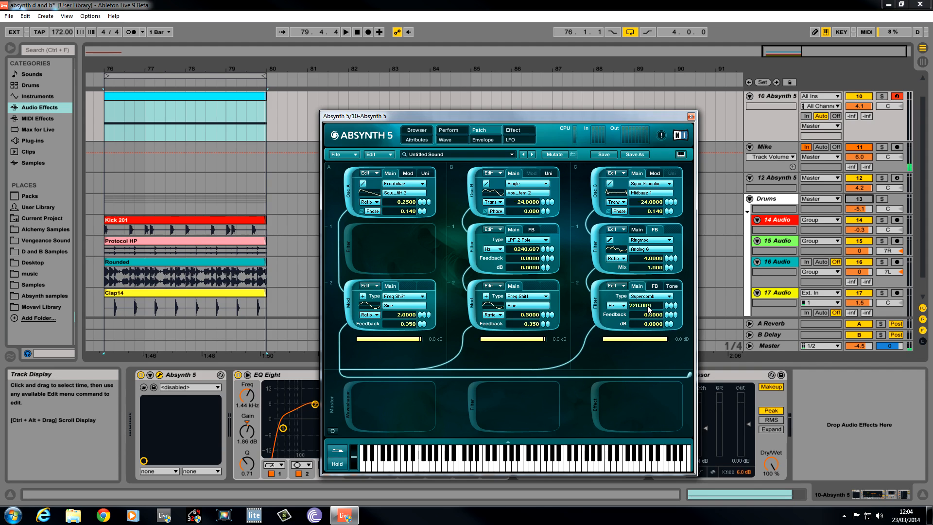
drag(649, 305, 649, 314)
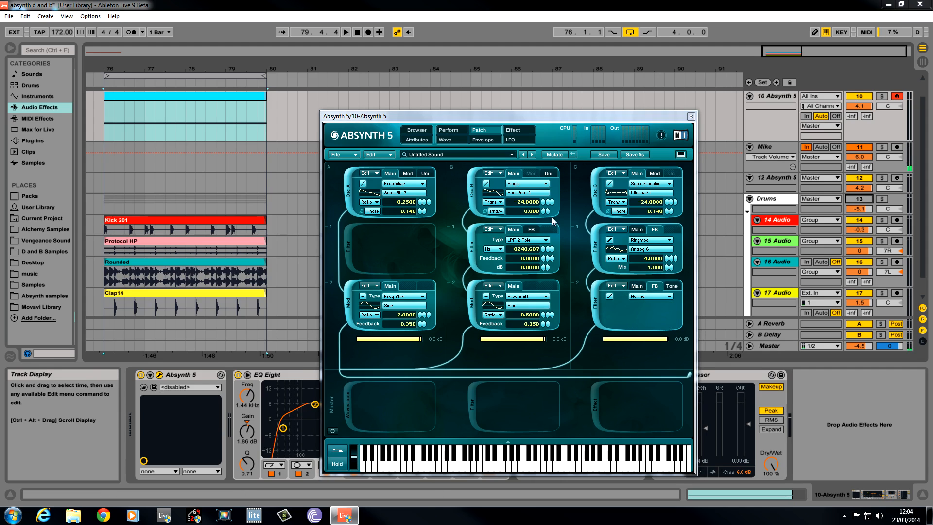
click(649, 296)
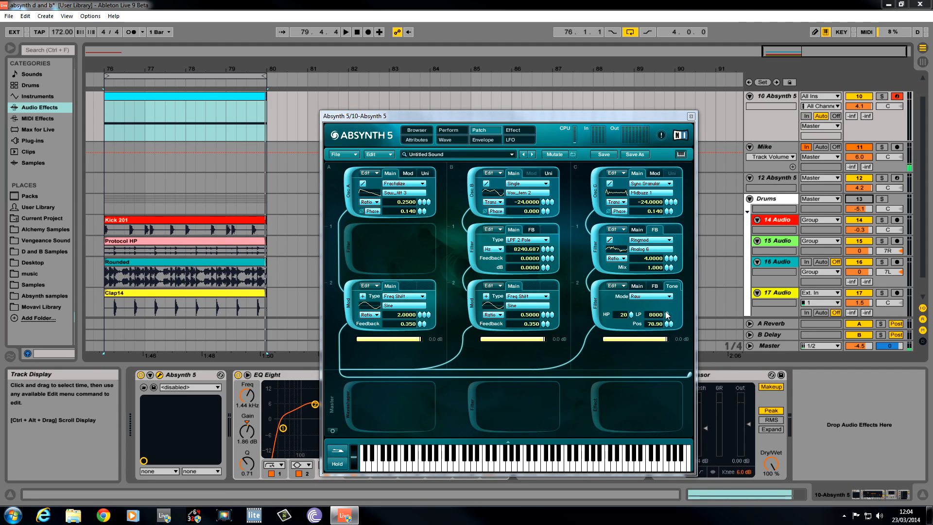
click(652, 296)
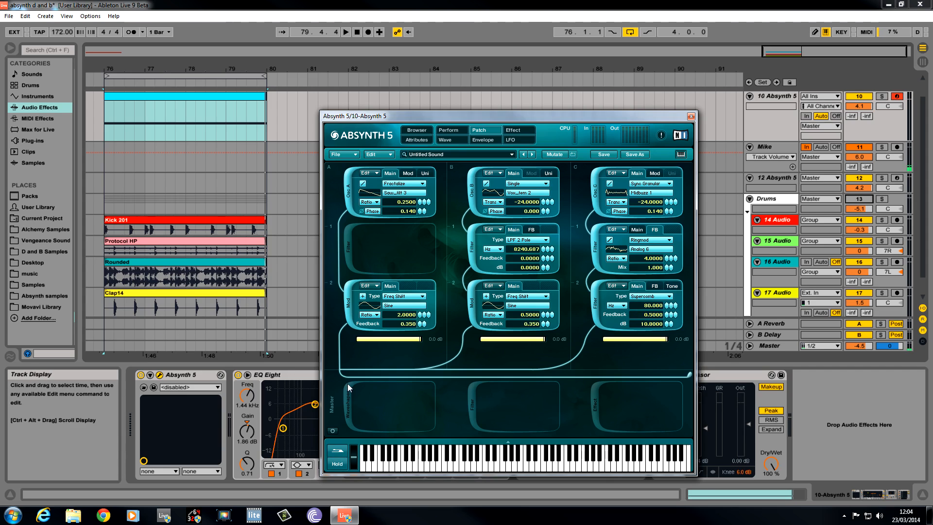
Add a master sine waveshaper, drop channel C to -1.0 dB, and adjust waveshaper phase.
click(346, 33)
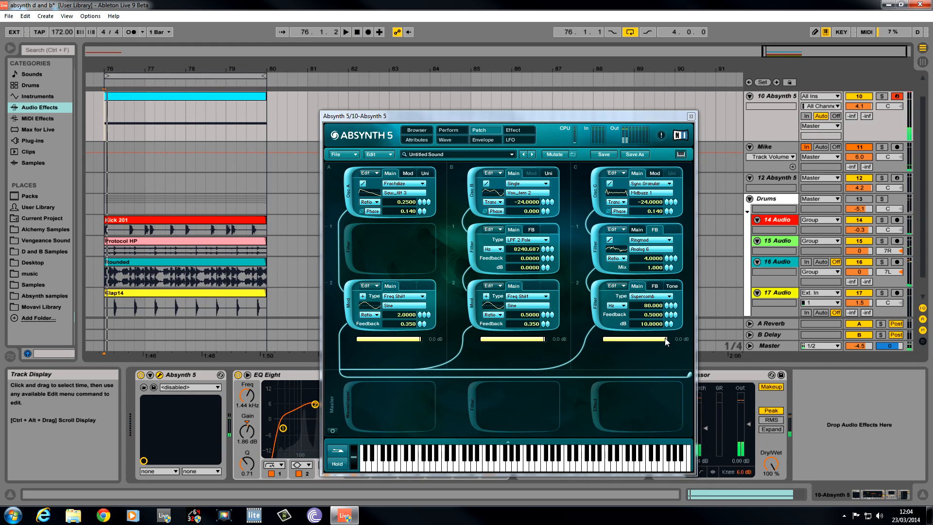
drag(661, 339, 658, 344)
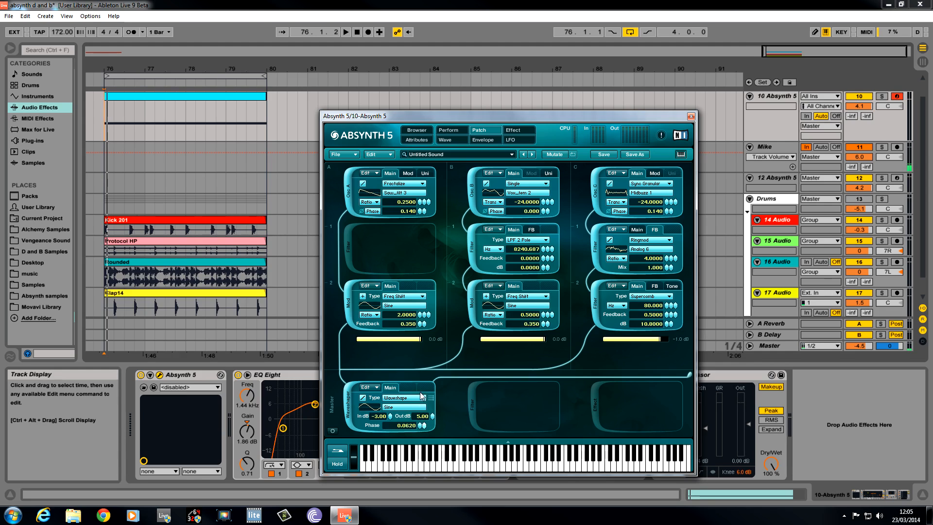
drag(405, 426, 405, 420)
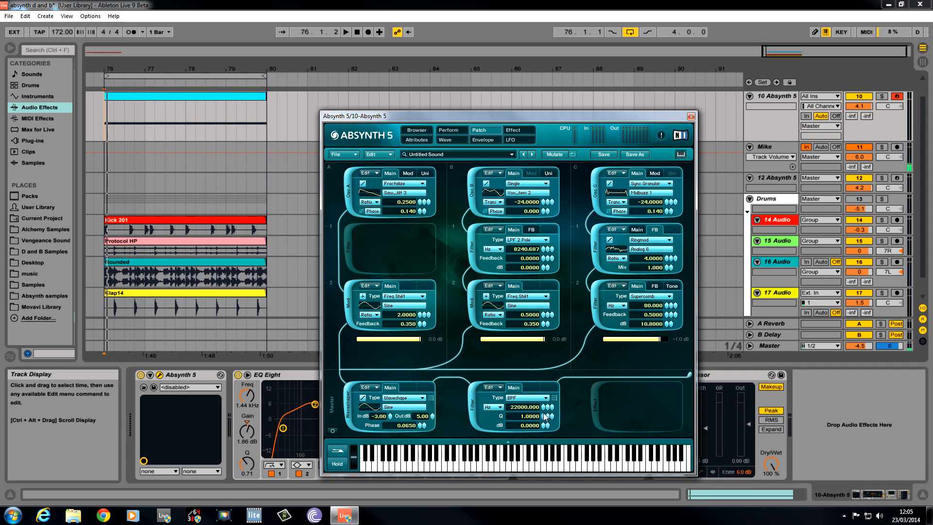
Lower the master low-pass cutoff from 22000 Hz to 972 Hz.
drag(542, 411, 532, 431)
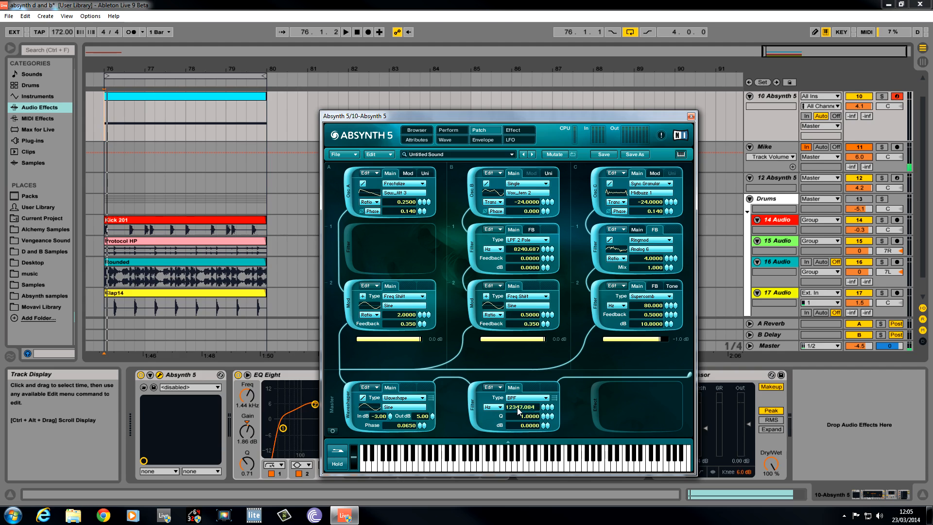
drag(519, 406, 514, 414)
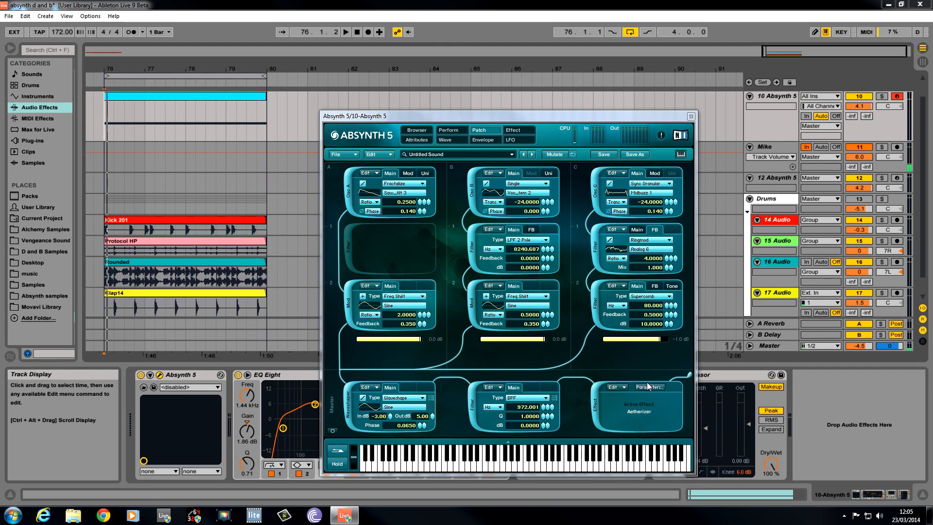
Show the master Aetherizer's settings: 0.25 s time, 5000 Hz lowpass, 120 Hz grain rate.
click(512, 130)
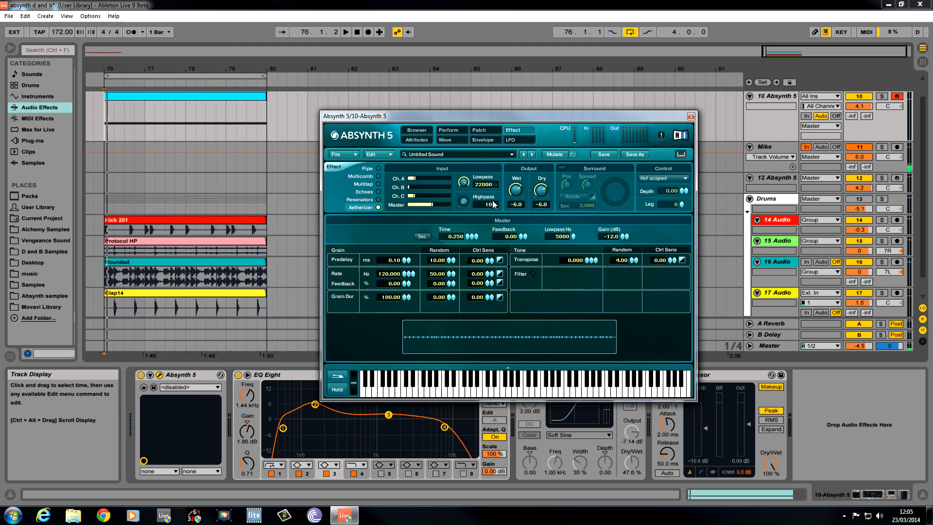
Set Aetherizer wet to -10 dB, dry to -6.9 dB, surround on, grain feedback 20%.
drag(515, 189, 515, 203)
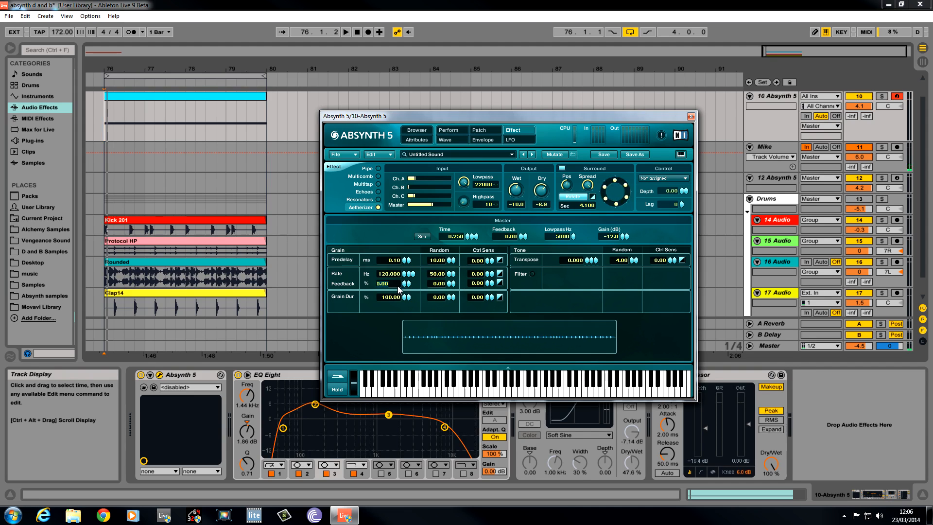
drag(387, 283, 386, 292)
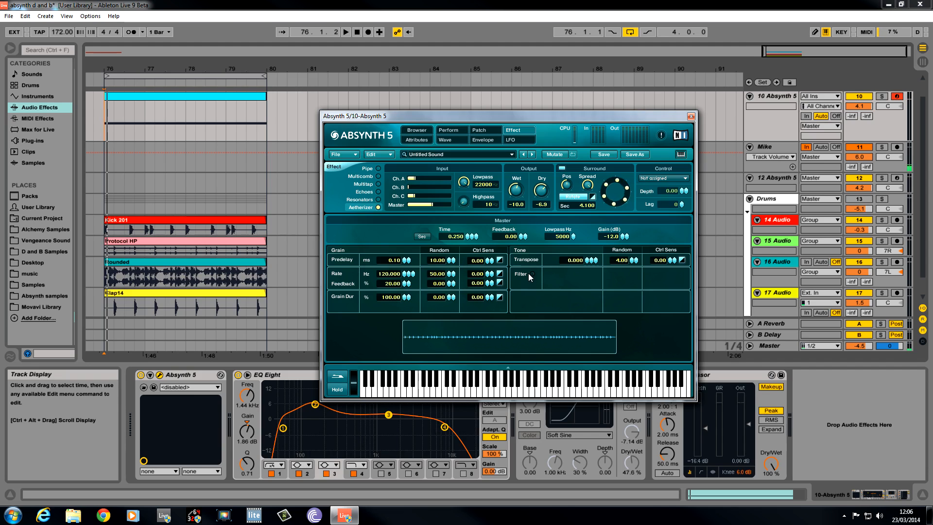
Turn on the Aetherizer tone filter and transpose the grains to -13.
click(536, 274)
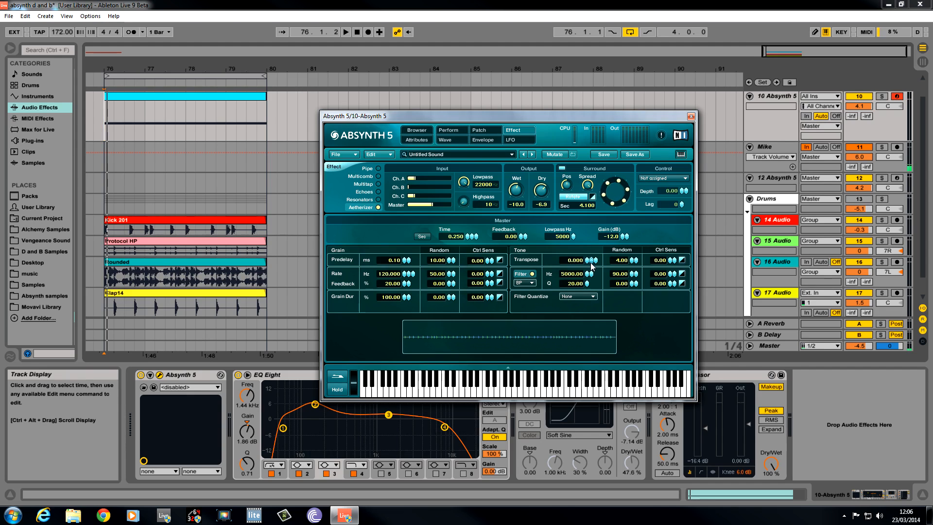
drag(572, 259, 572, 268)
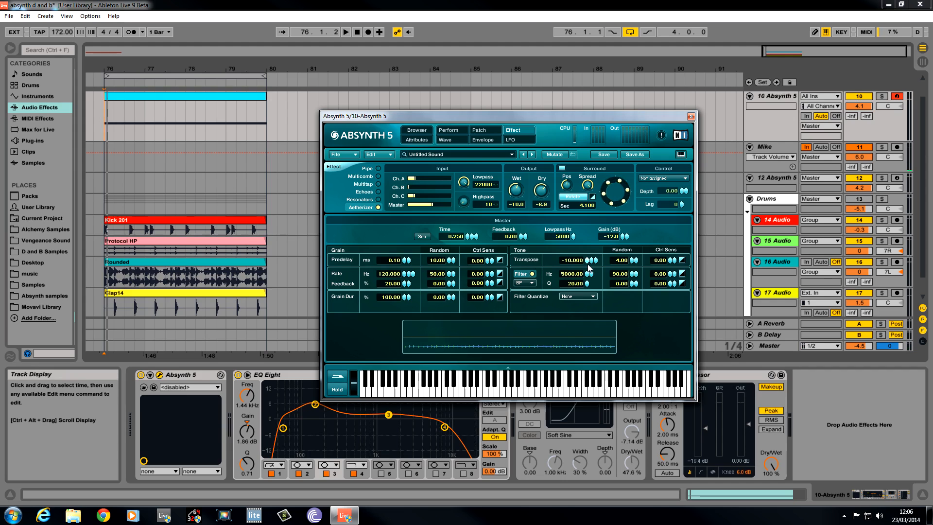
drag(578, 260, 578, 273)
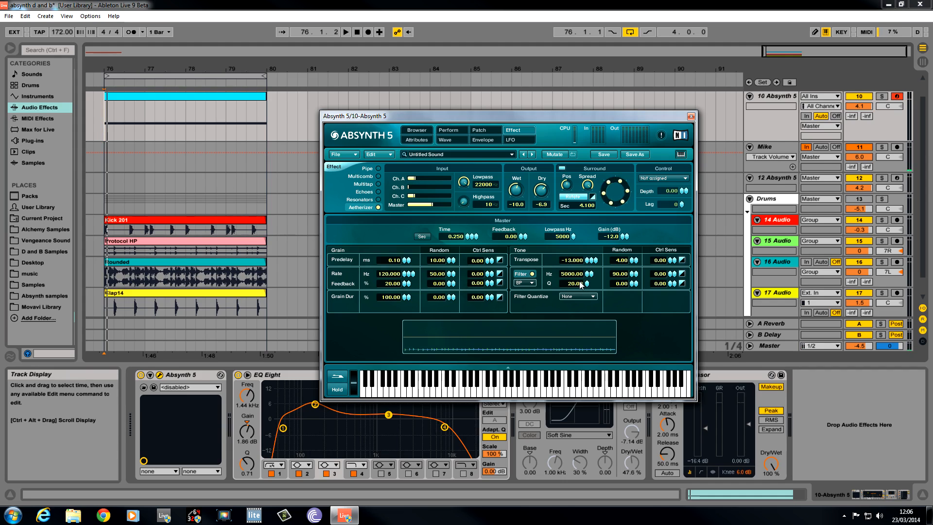
Tune the Aetherizer tone filter frequency to about 4211 Hz.
drag(573, 274, 573, 284)
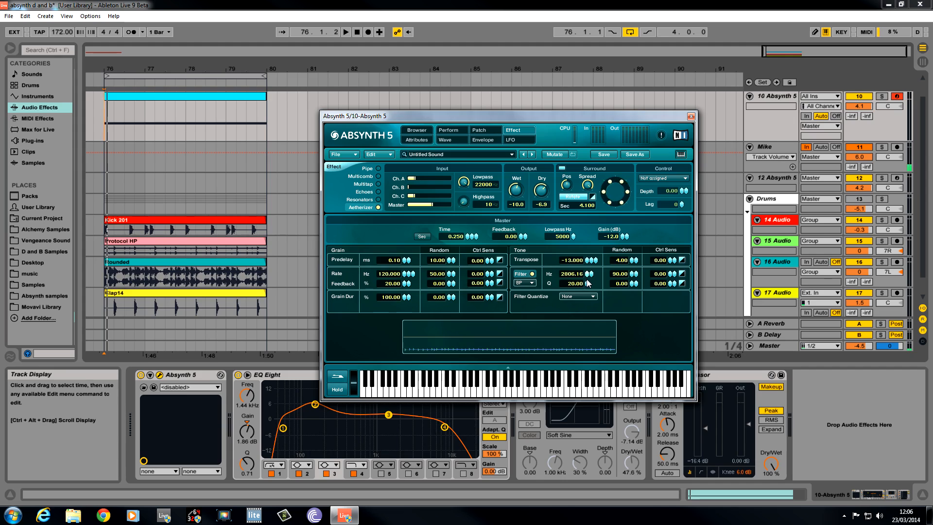
drag(589, 276, 589, 264)
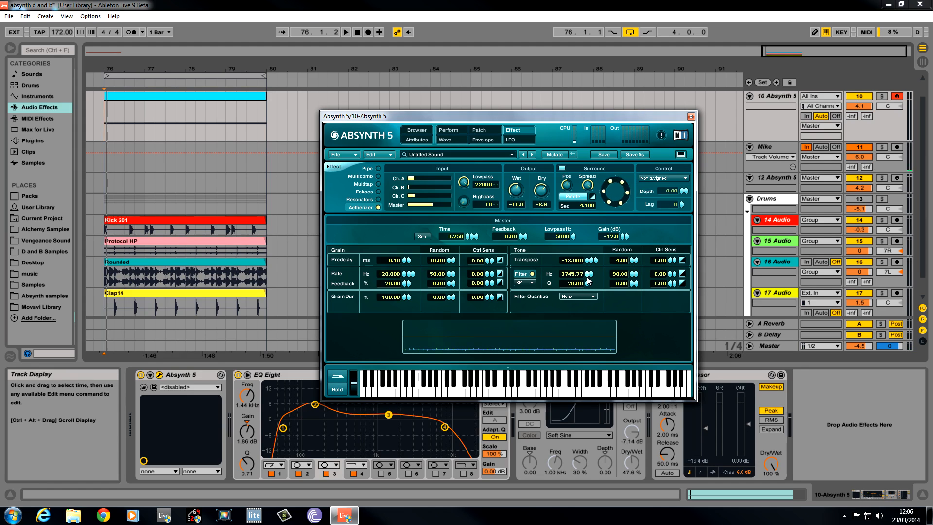
drag(573, 274, 573, 268)
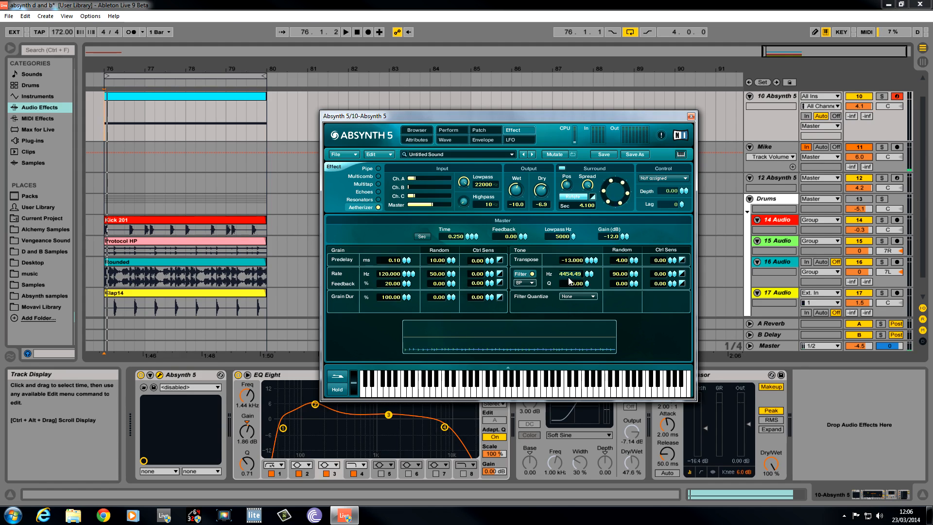
drag(572, 274, 610, 278)
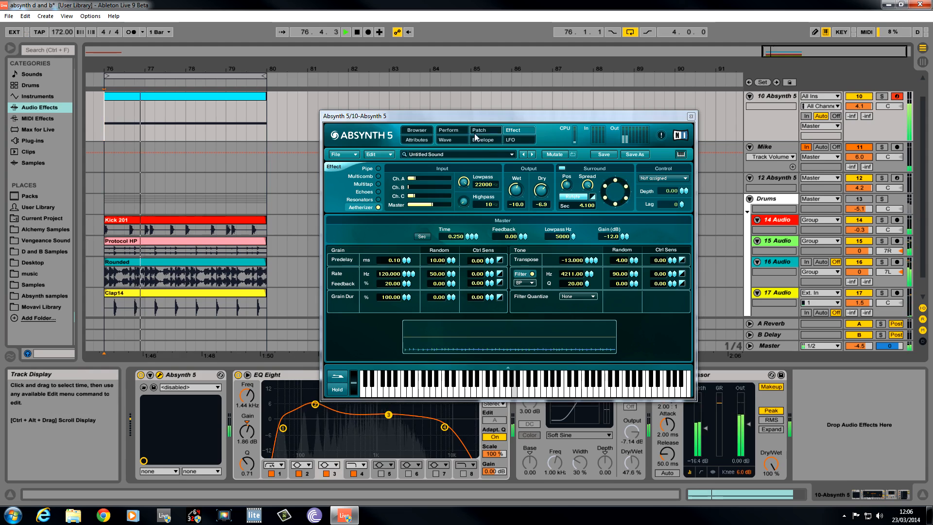
Load a saved .glo envelope template into the Oscil A Amp envelope.
click(483, 139)
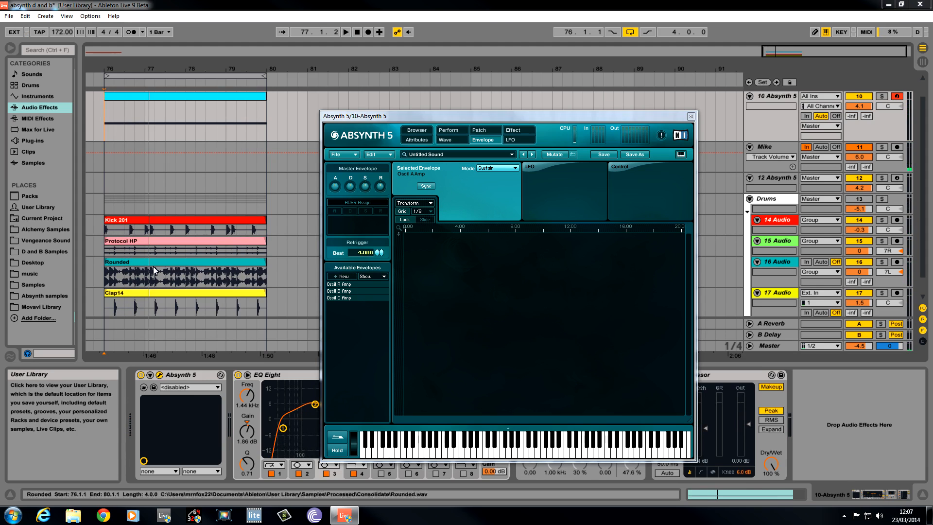
click(337, 284)
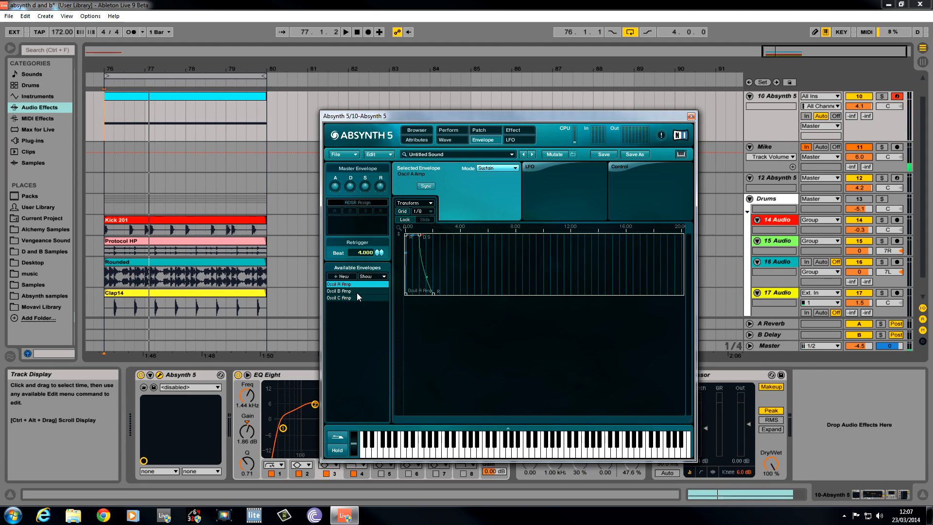
mouse_move(413, 241)
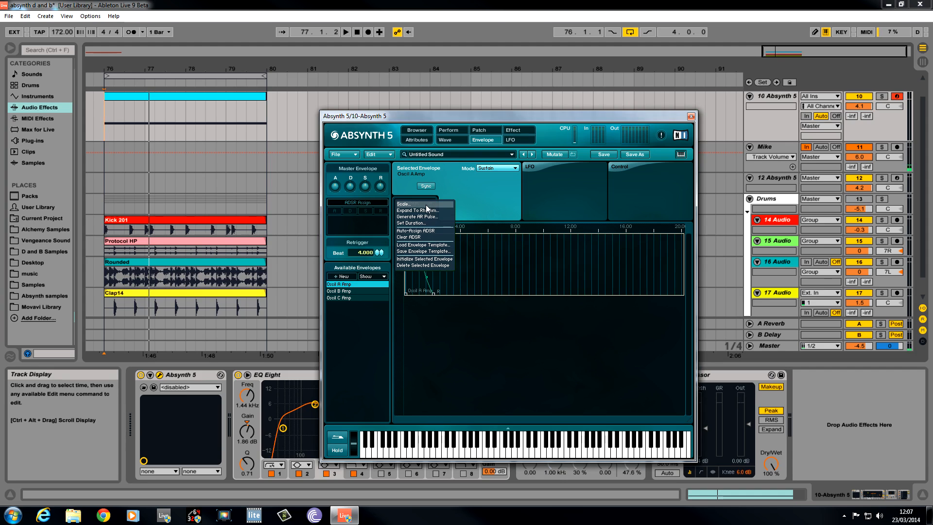
mouse_move(425, 237)
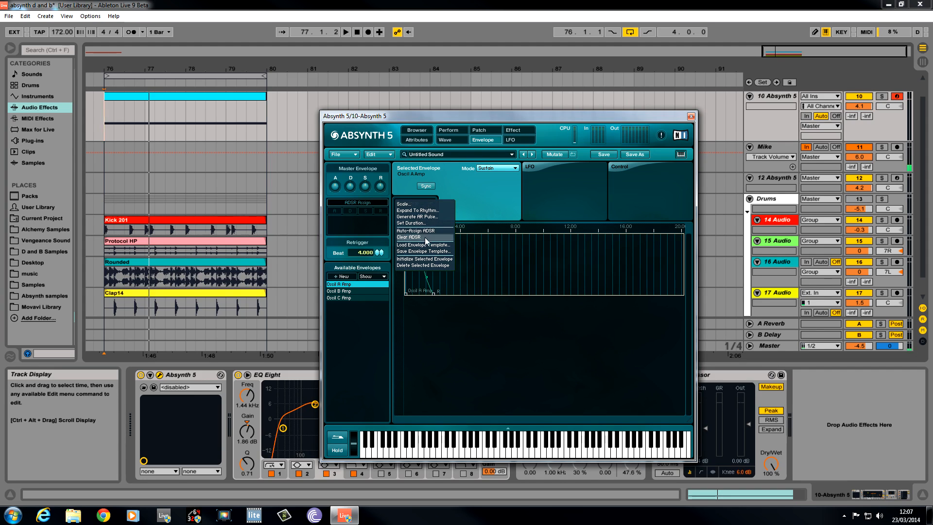
click(424, 244)
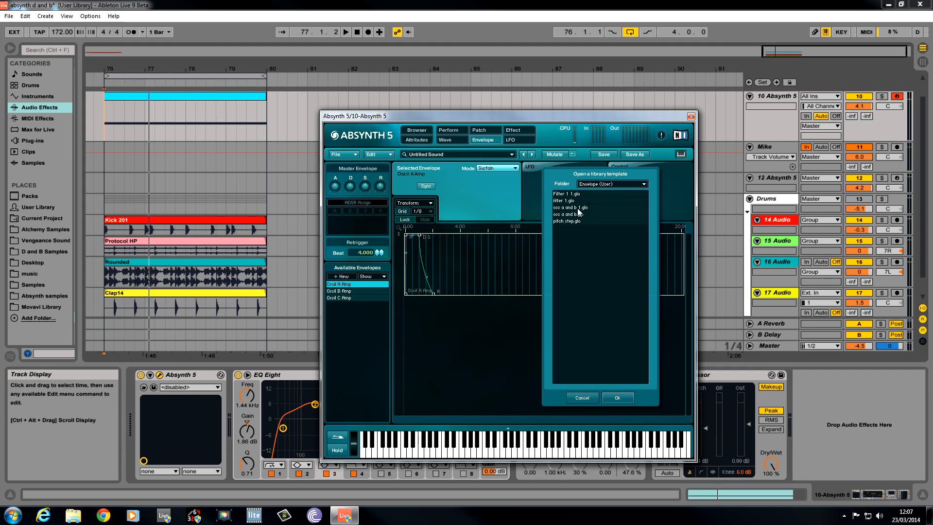
click(617, 397)
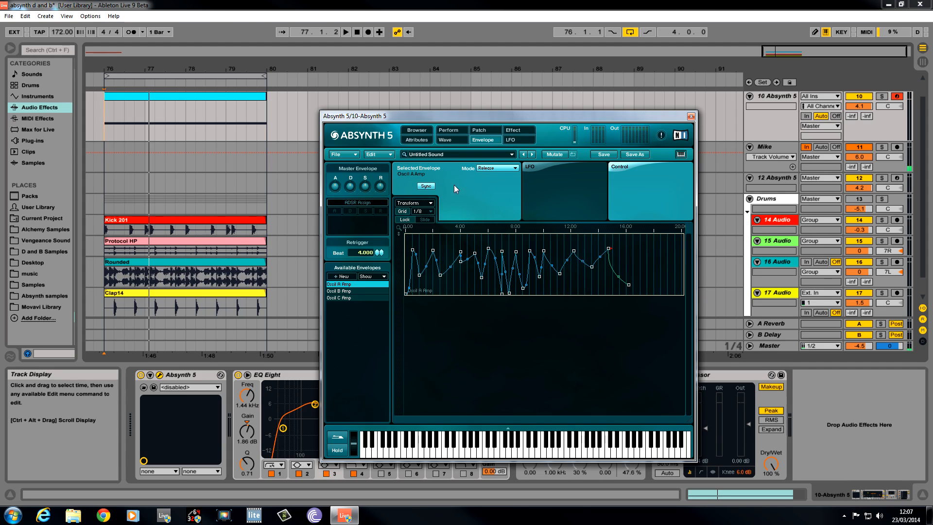
mouse_move(524, 251)
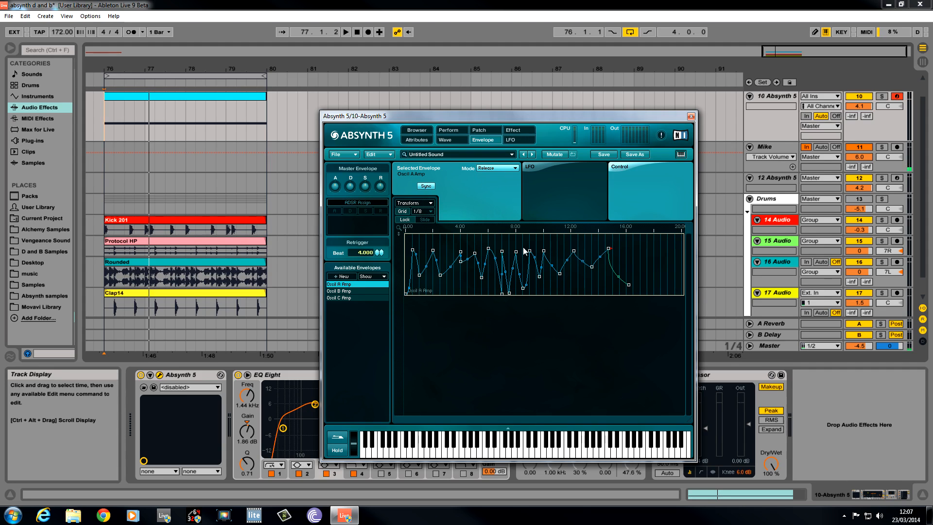
mouse_move(618, 260)
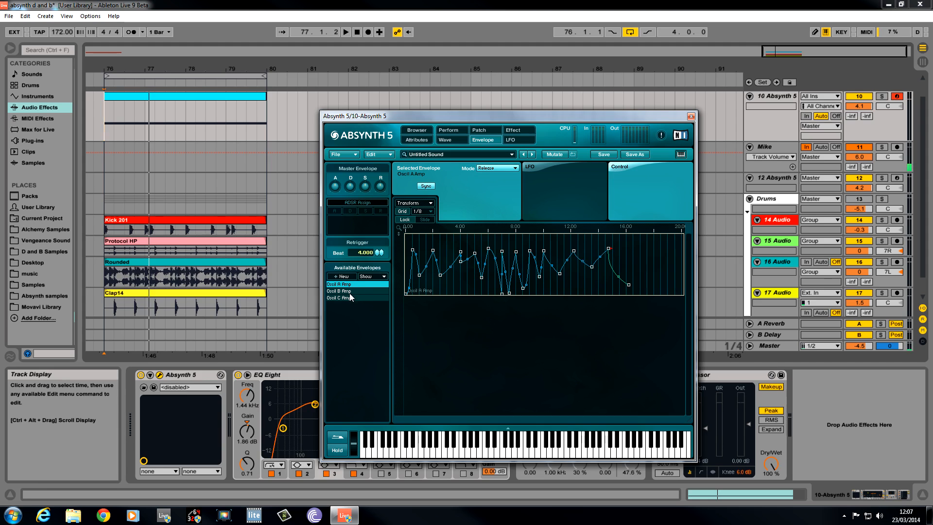
Select the Oscil B Amp envelope and browse saved envelope templates via Transform.
click(336, 291)
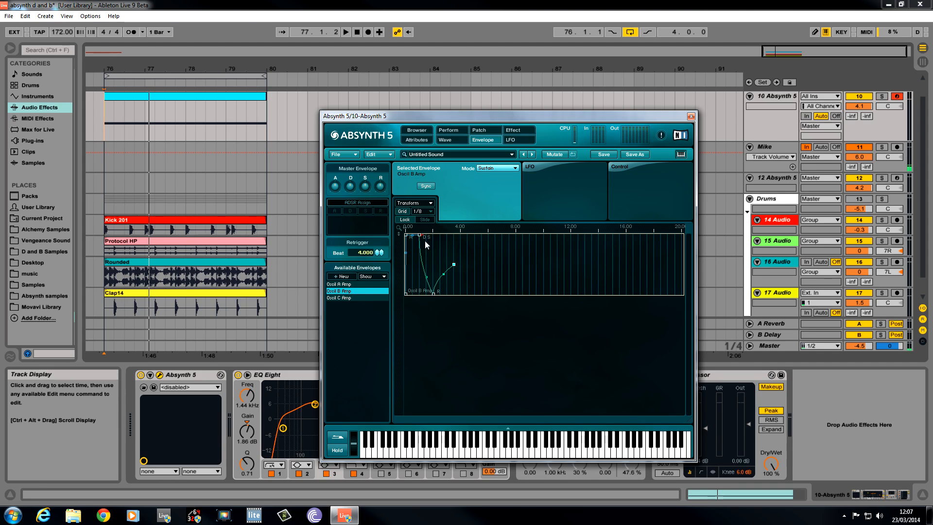
click(412, 202)
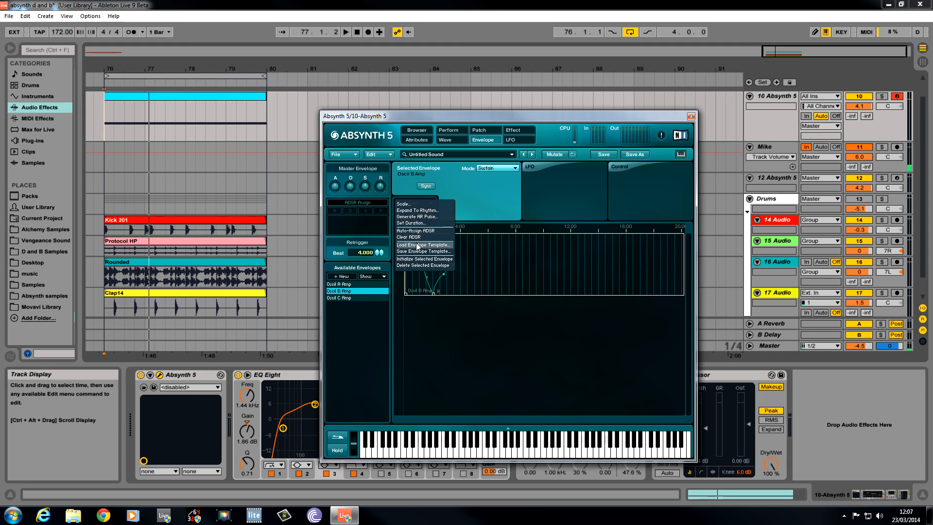
click(424, 245)
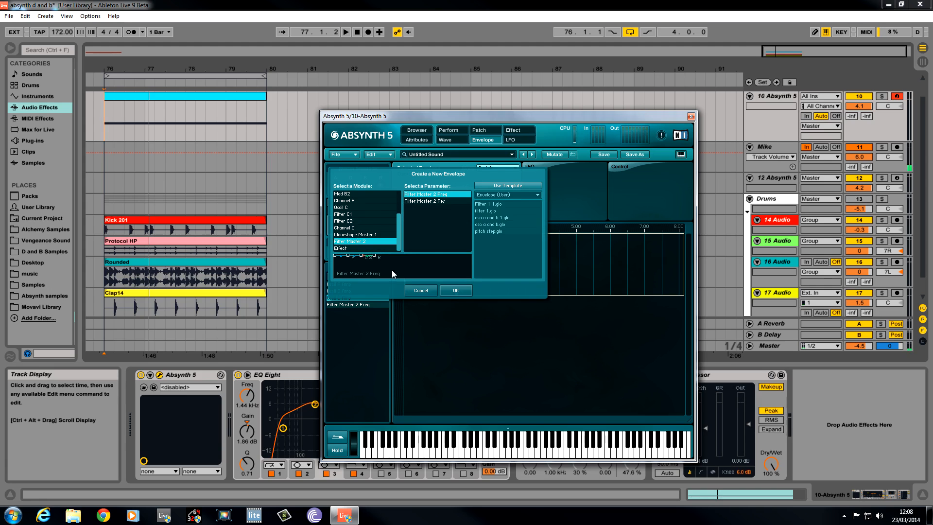
Confirm a new Filter Master 2 Freq envelope in the Create a New Envelope dialog.
click(456, 291)
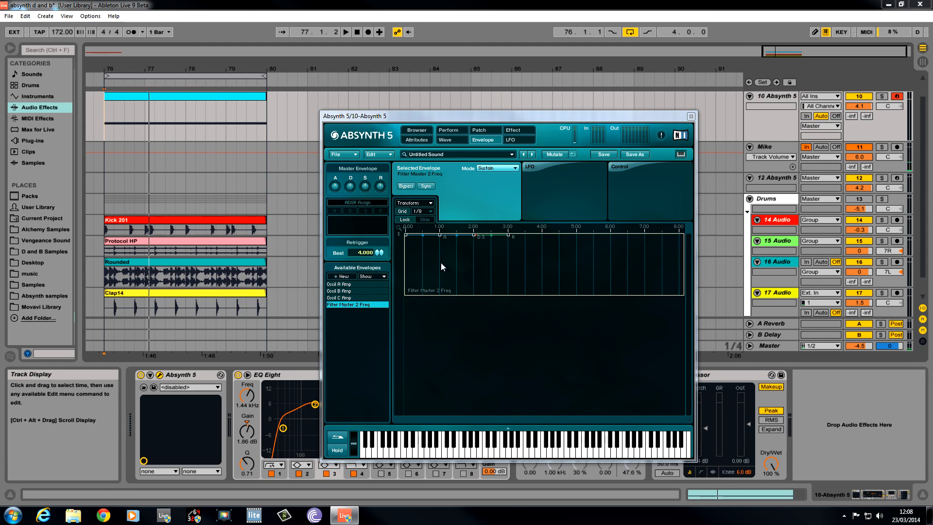
mouse_move(393, 237)
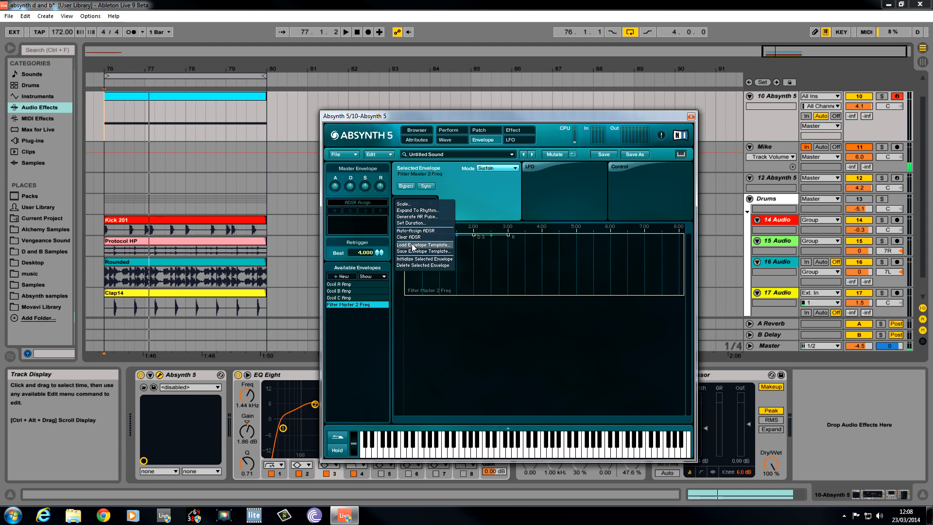
Load a saved template into the Filter Master 2 Freq envelope.
click(423, 244)
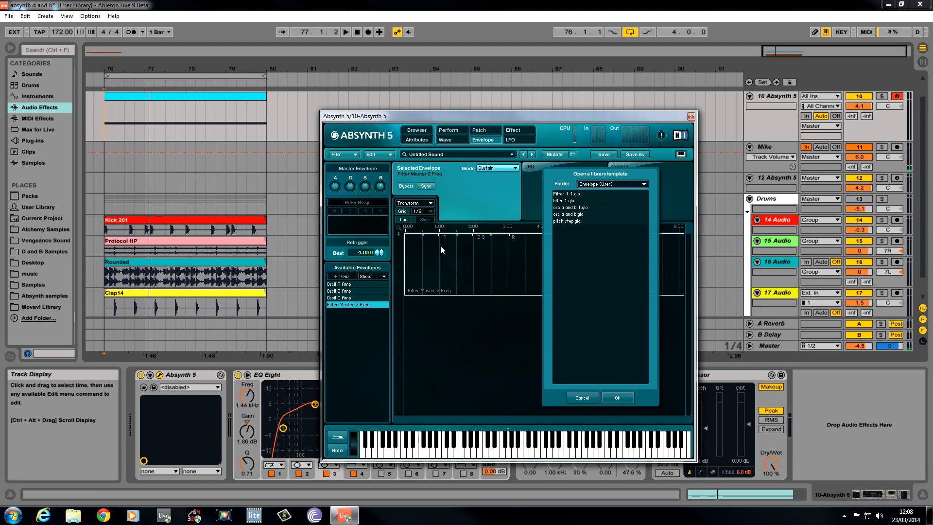
click(568, 194)
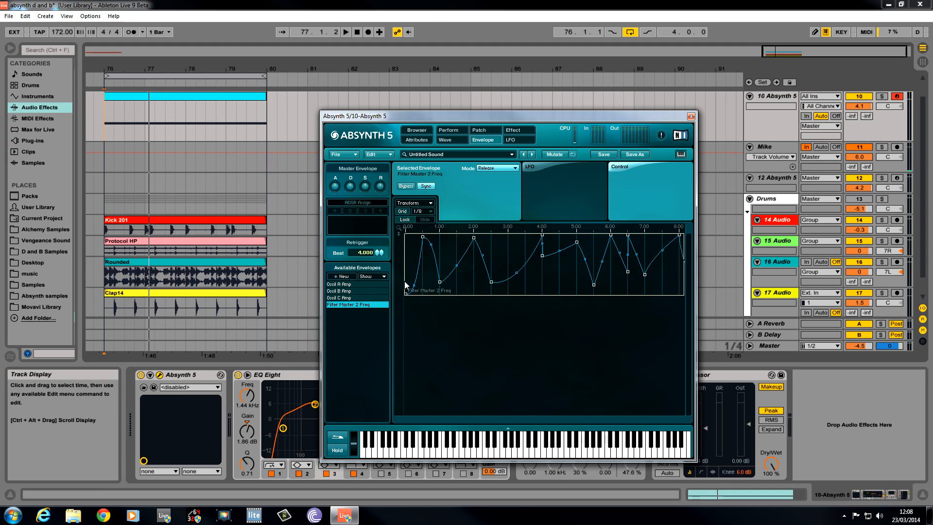
click(339, 291)
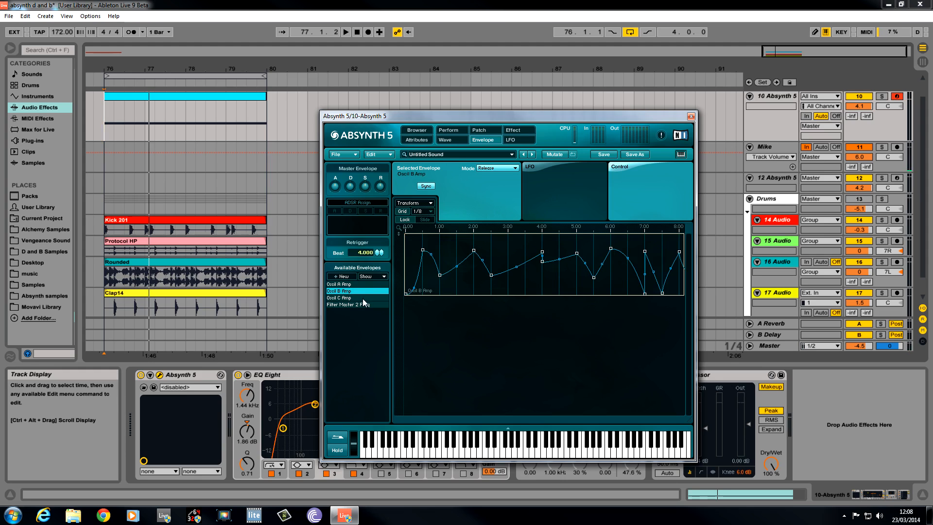
click(342, 304)
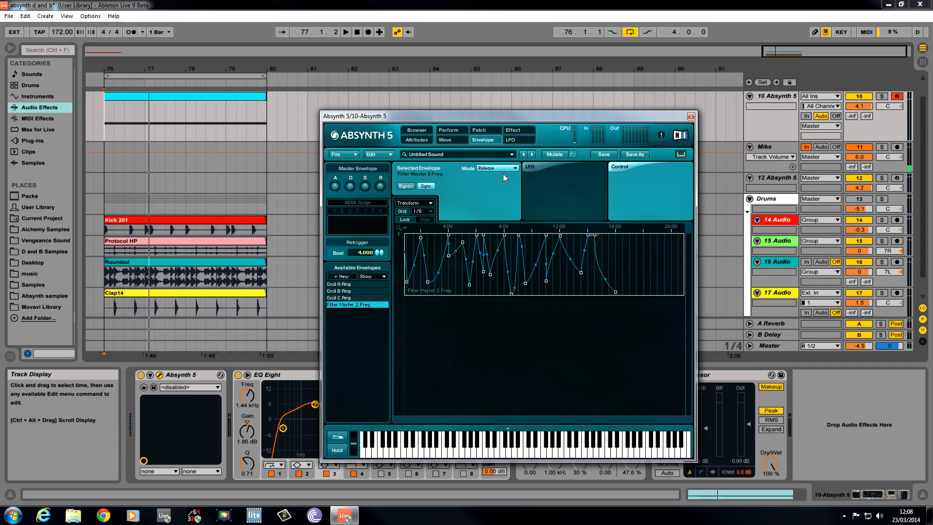
mouse_move(430, 256)
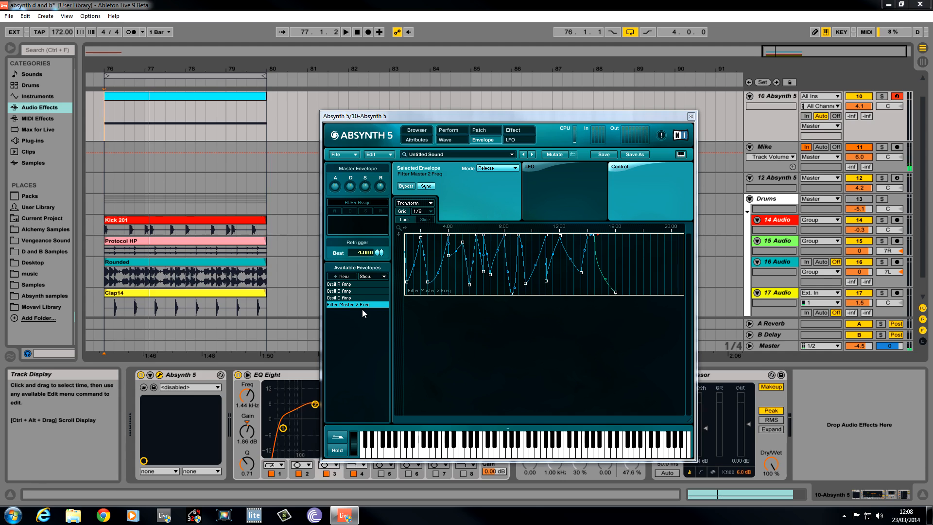
Create a Filter B1 Freq envelope and load a saved template into it.
click(337, 276)
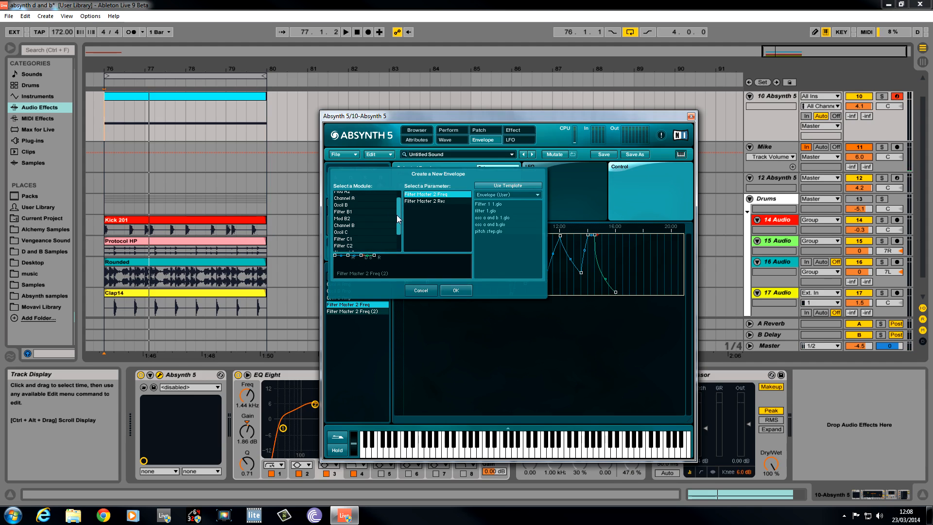
click(456, 291)
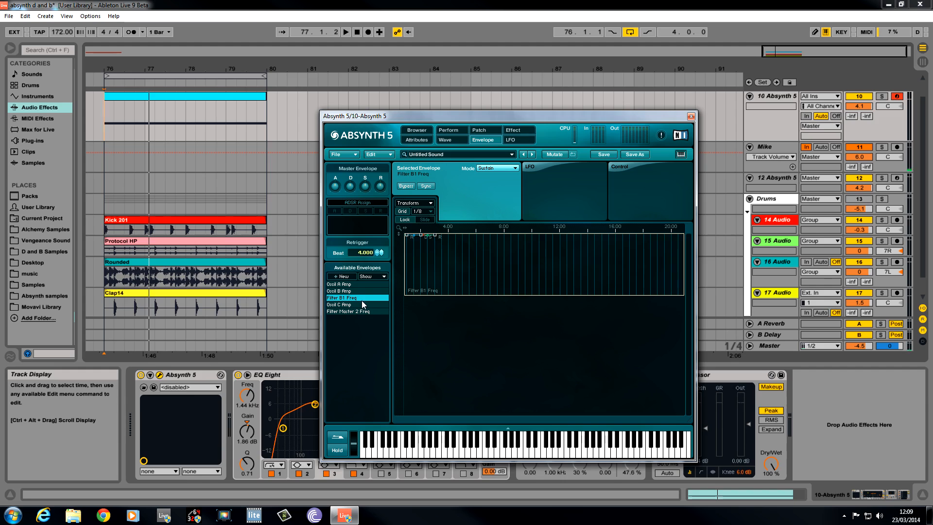
mouse_move(433, 207)
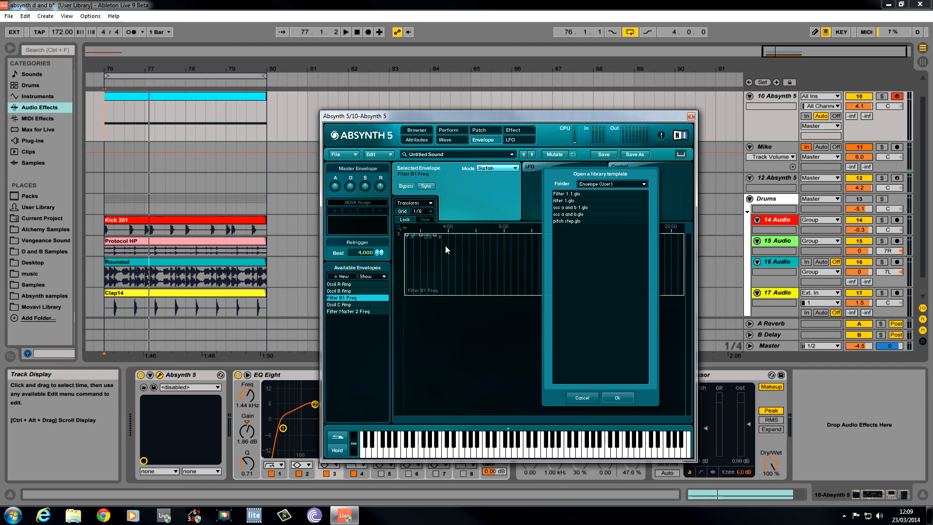
click(618, 398)
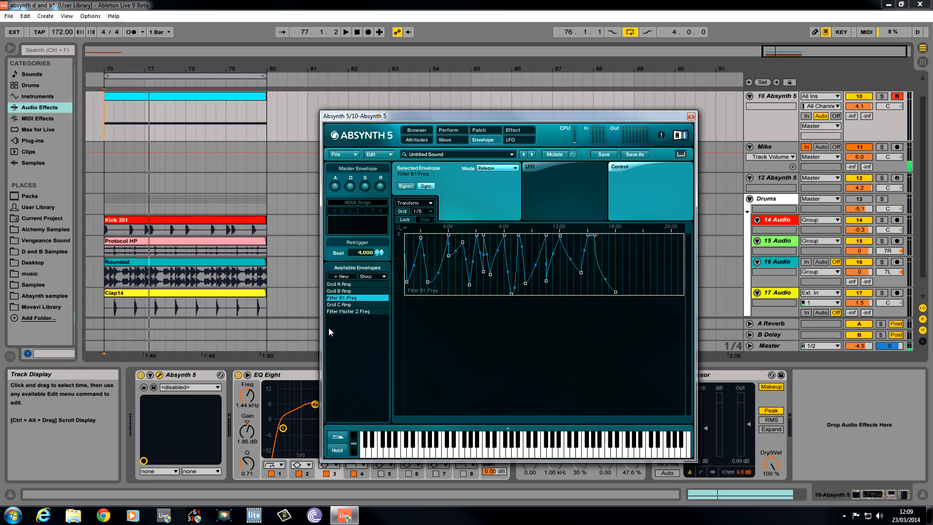
Create an envelope on the Aetherizer Dry knob and switch its breakpoints from Lock to Slide.
click(510, 130)
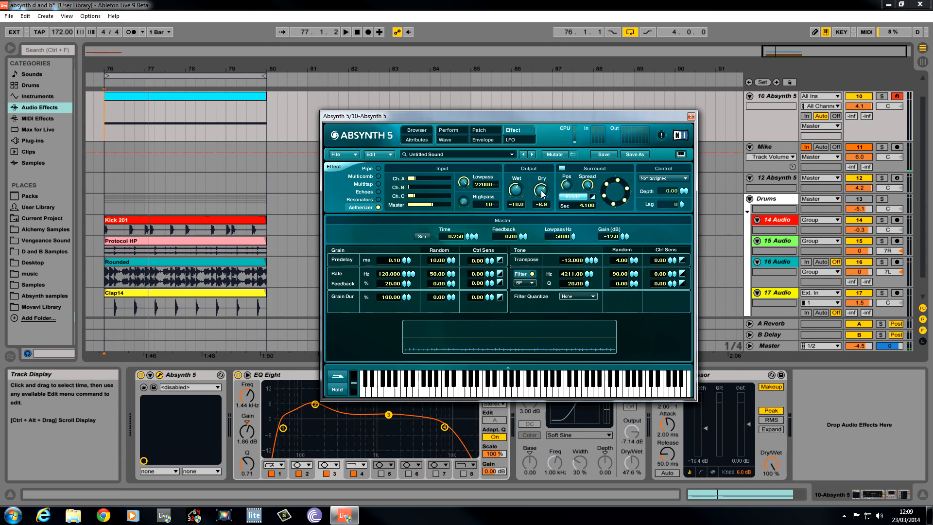
click(565, 178)
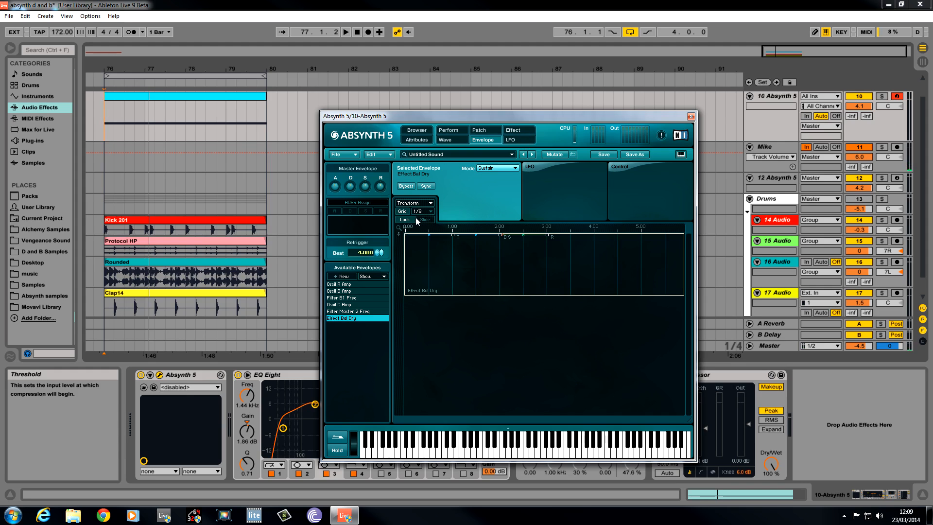
click(424, 219)
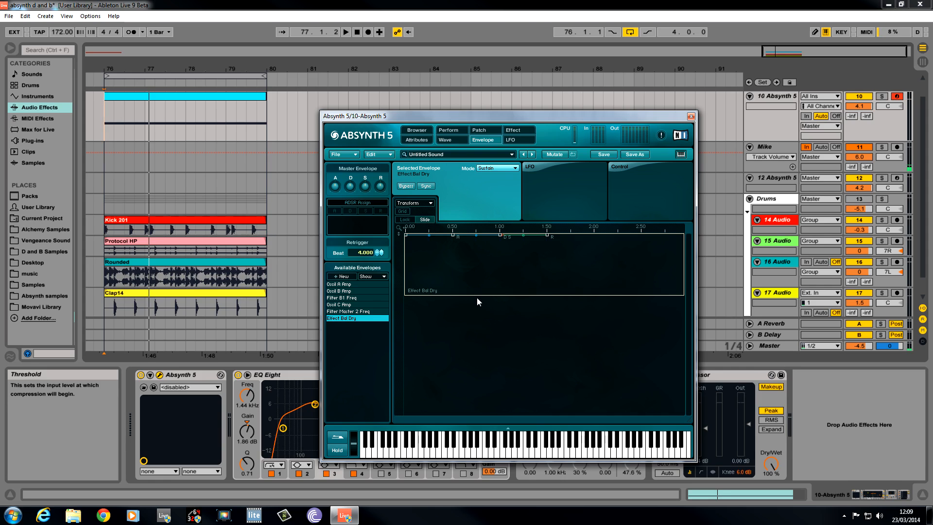
Drag the Effect Bal Dry breakpoints, dropping the first to about -6.4 dB.
drag(405, 234, 409, 261)
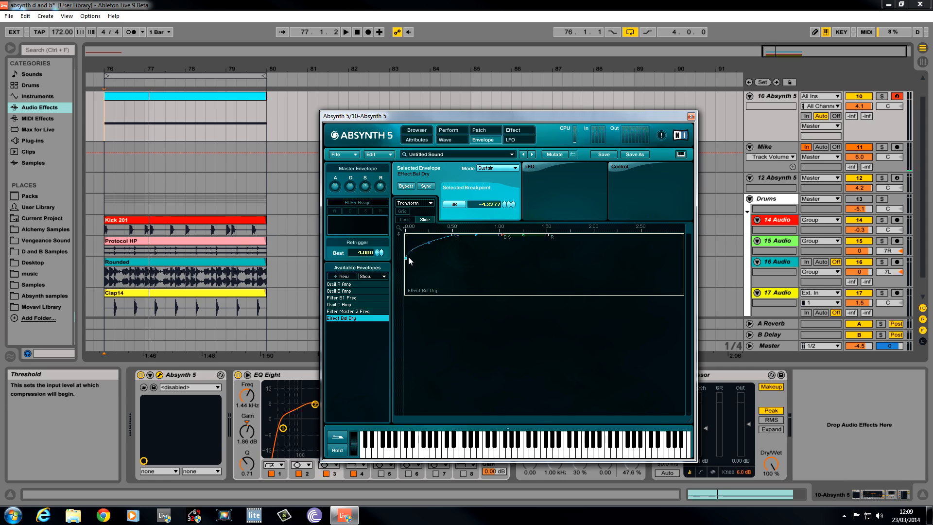
drag(429, 244, 405, 262)
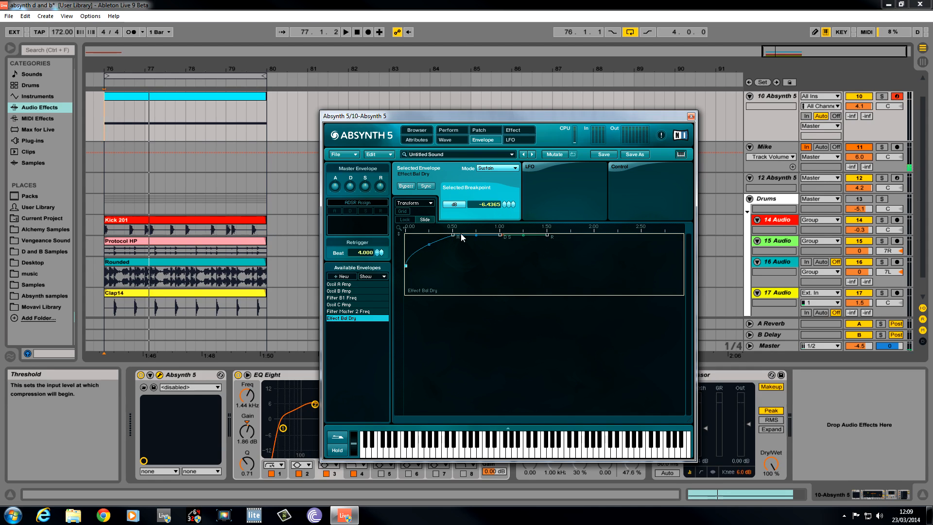
mouse_move(503, 241)
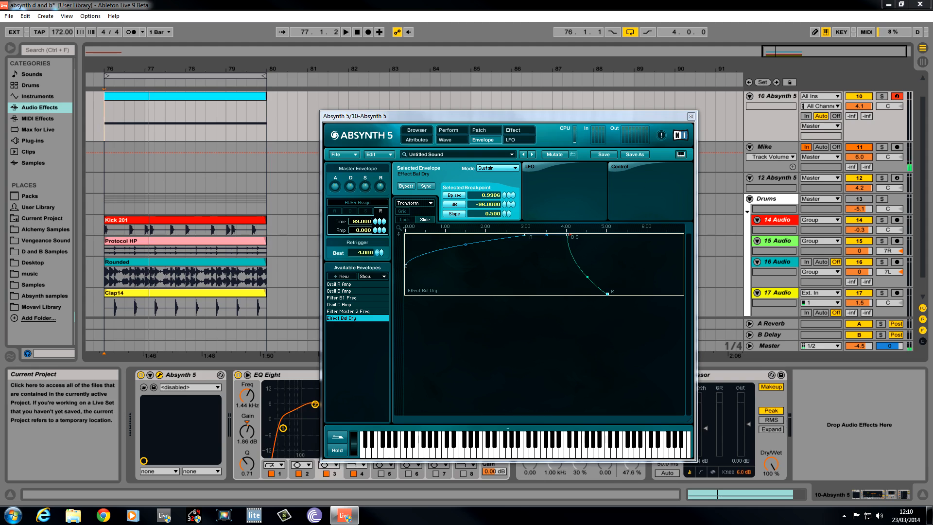
Switch to the LFO page from the top tab bar.
click(114, 136)
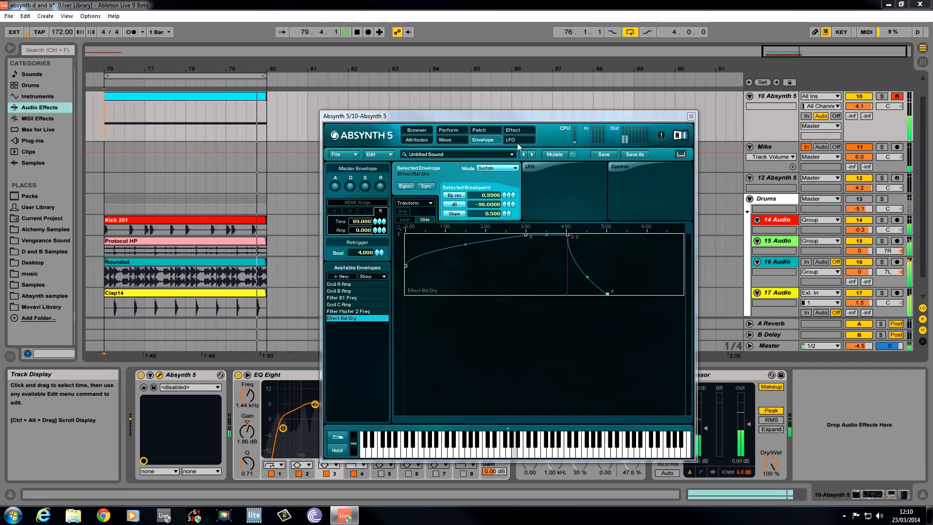
click(510, 139)
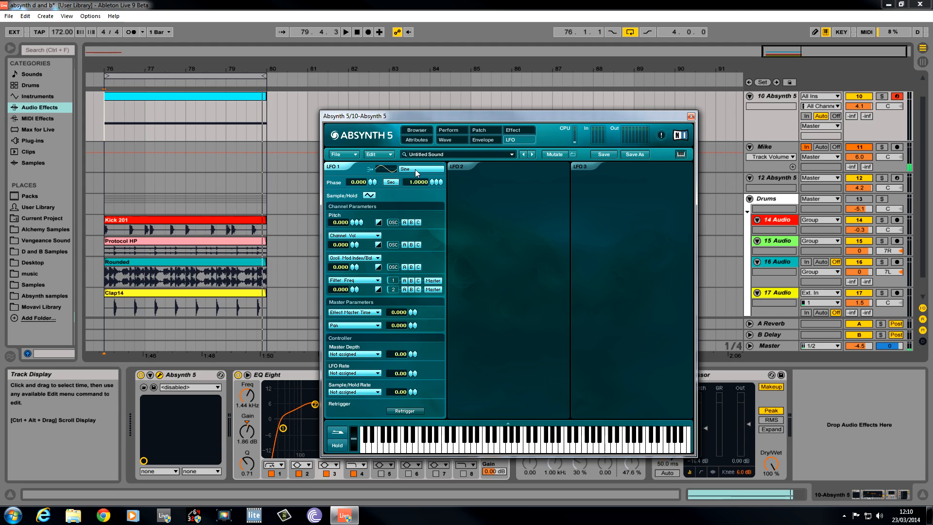
Set LFO 1 to Saw_tilt 1 at 4 beats, phase 0.057, pitch amount 0.143.
click(420, 170)
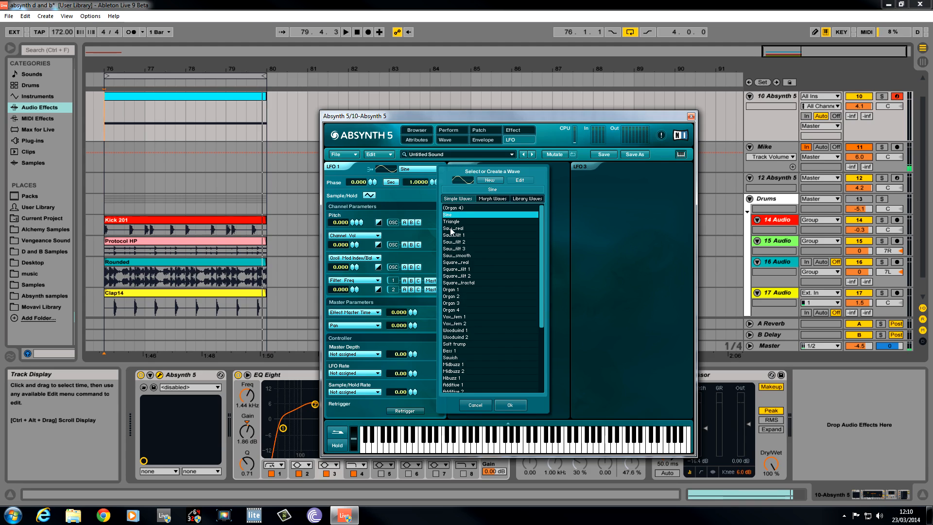
mouse_move(465, 241)
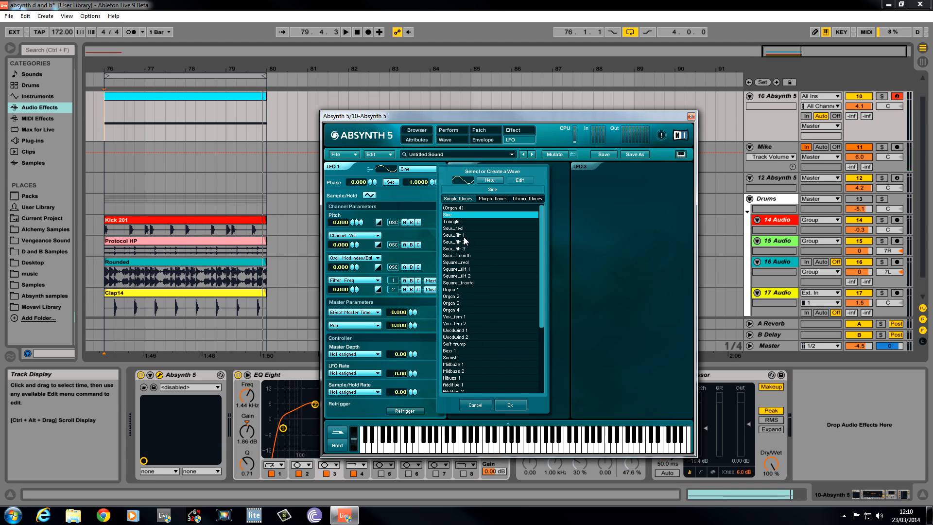
click(459, 235)
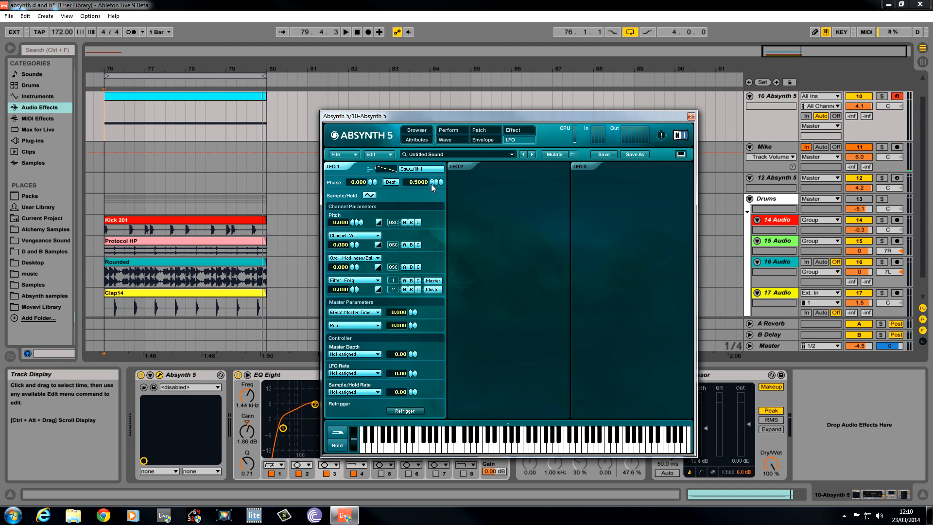
drag(418, 181, 418, 176)
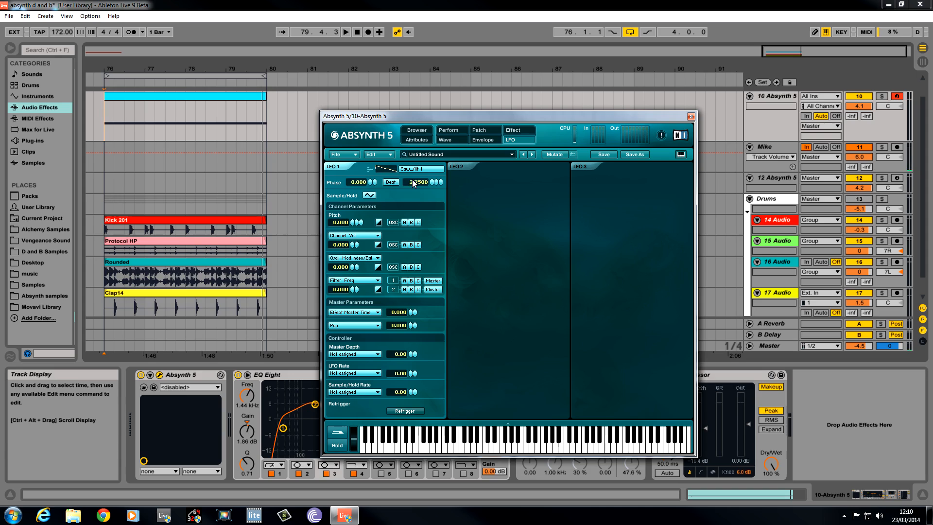
drag(418, 181, 418, 175)
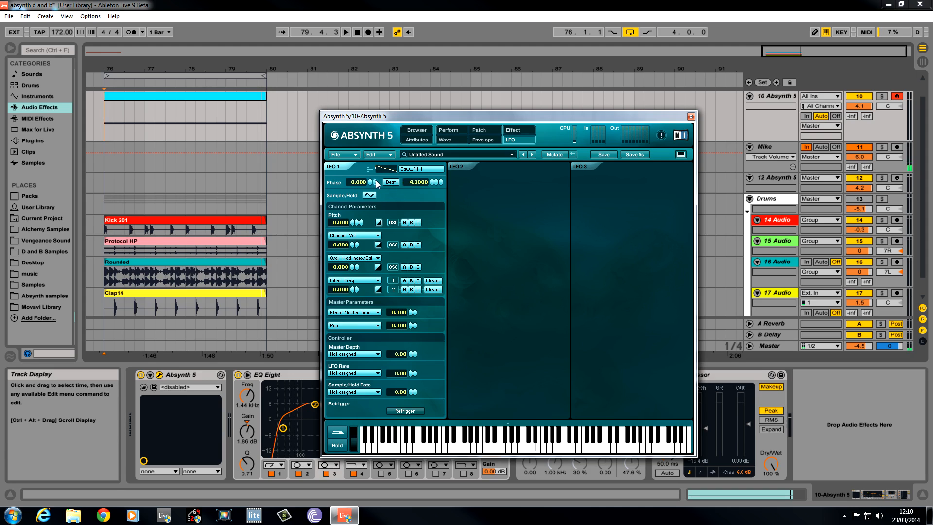
drag(374, 182, 375, 179)
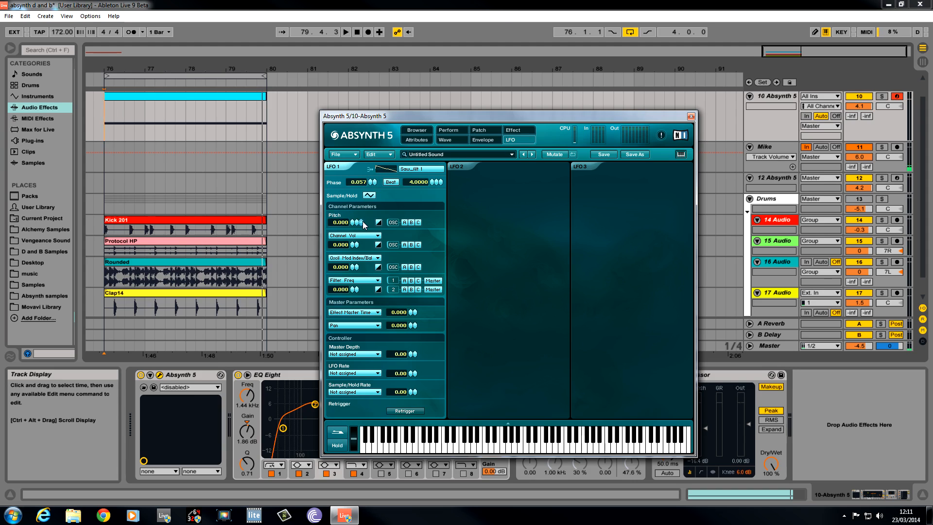
drag(352, 222, 352, 217)
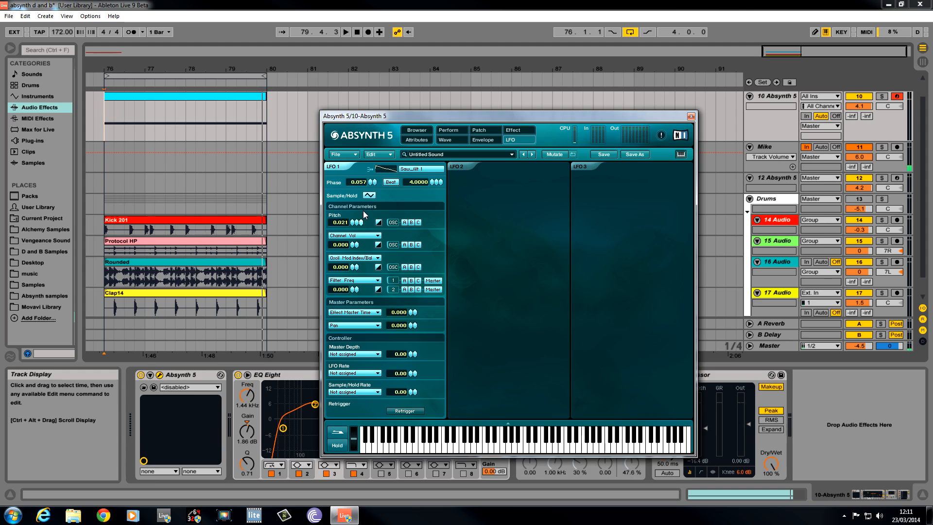
drag(350, 222, 350, 214)
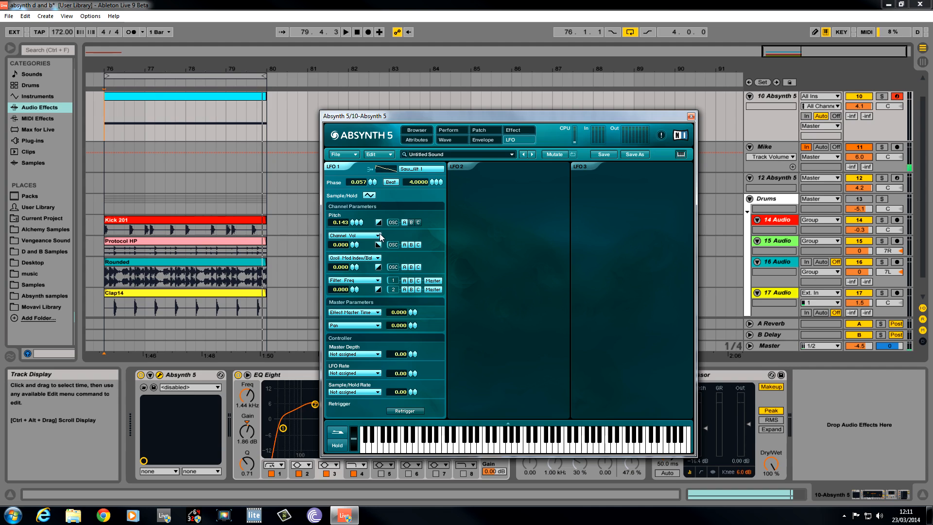
Route LFO 1 to the Supercomb filter with a modulation amount of 71.
click(352, 234)
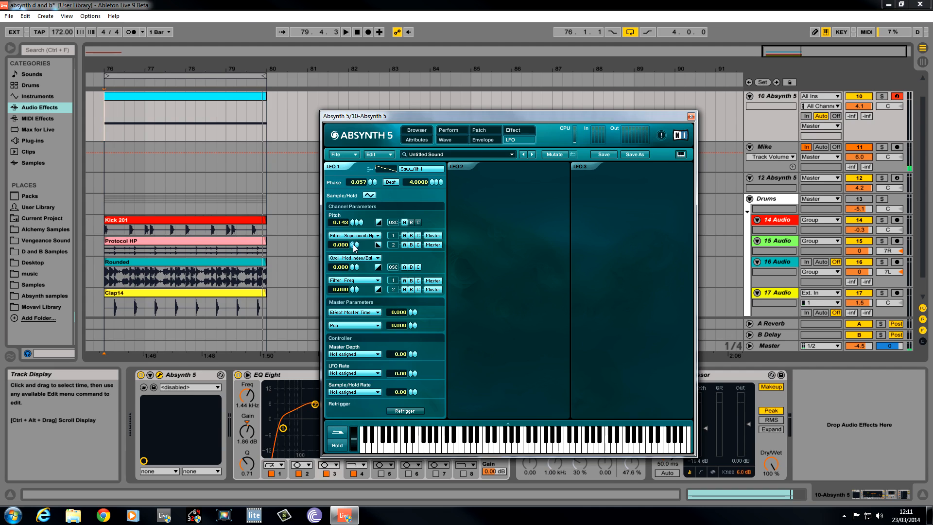
drag(340, 244, 340, 232)
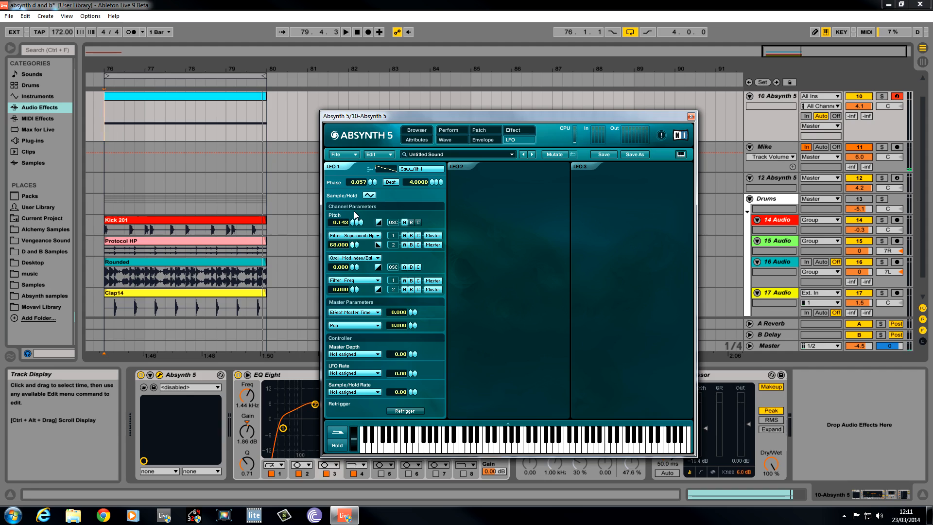
drag(338, 244, 338, 241)
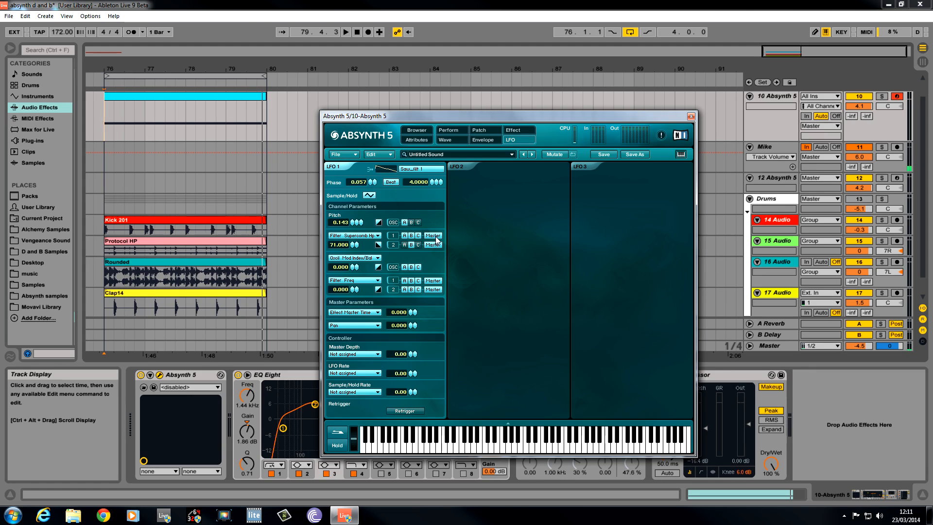
mouse_move(421, 238)
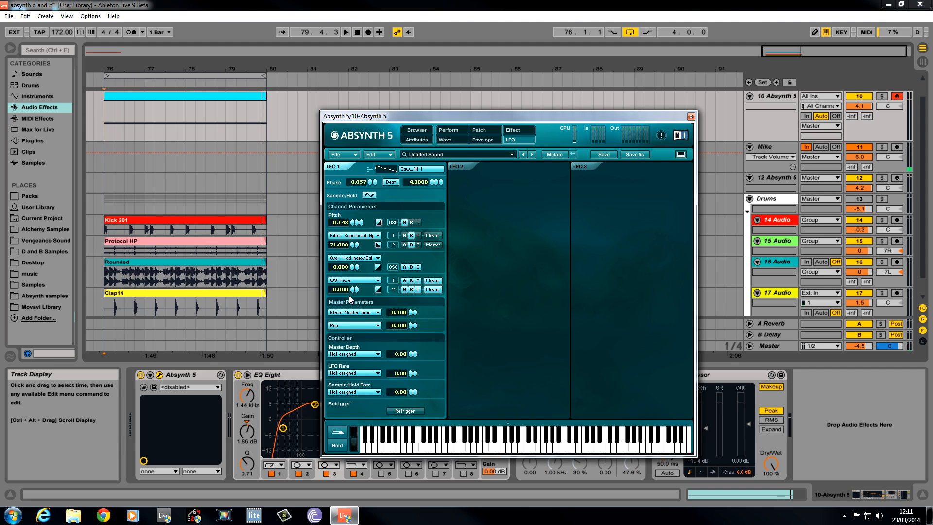
Modulate waveshaper phase by 44 and effect master time by 41, with LFO retrigger on.
drag(339, 289, 339, 238)
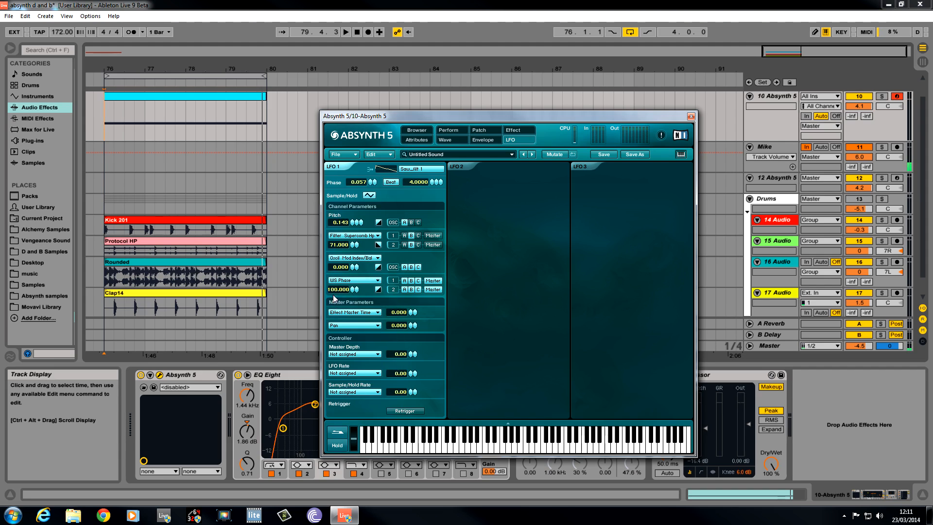
drag(339, 290, 339, 300)
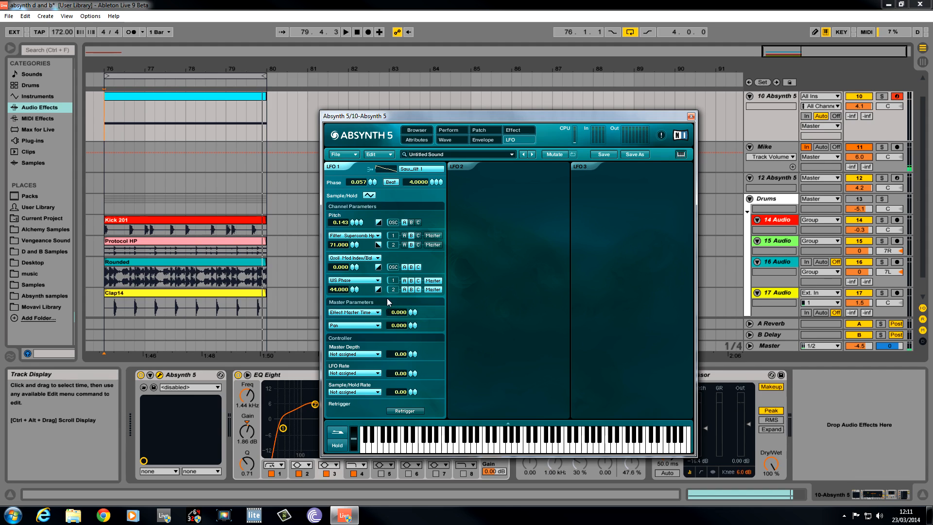
drag(397, 312, 397, 303)
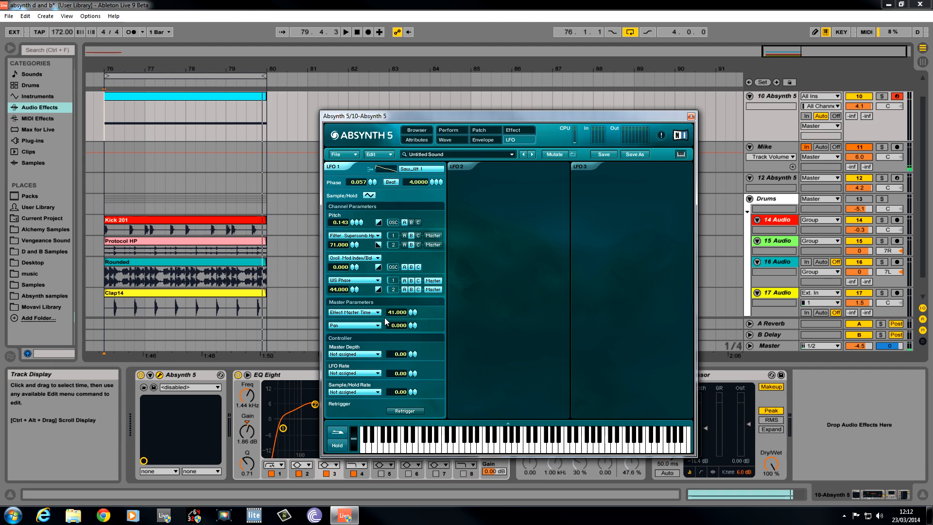
mouse_move(383, 333)
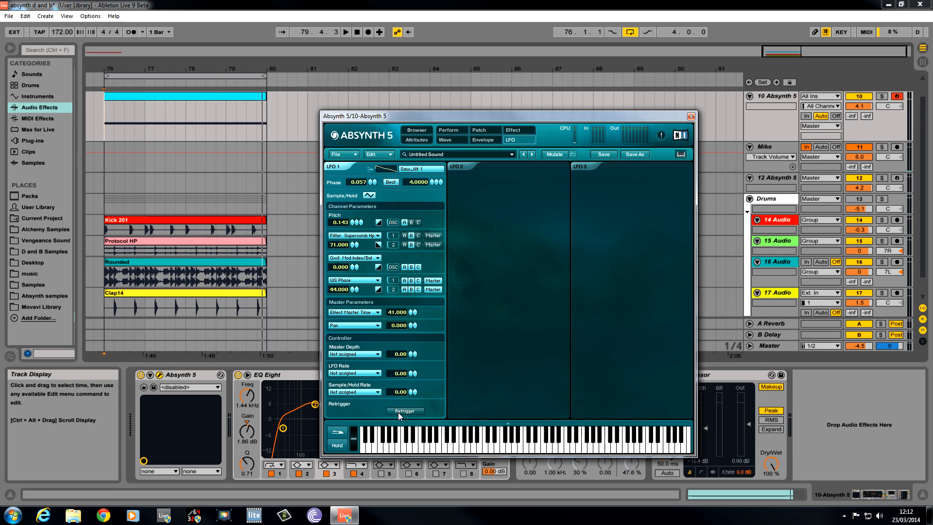
click(404, 410)
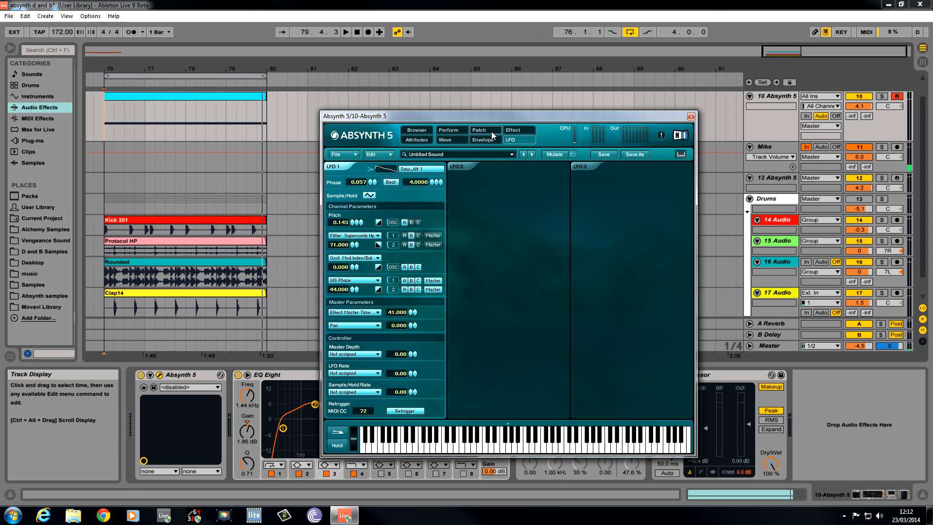
Return to the Patch page showing the oscillators, waveshaper, low-pass and Aetherizer chain.
click(484, 130)
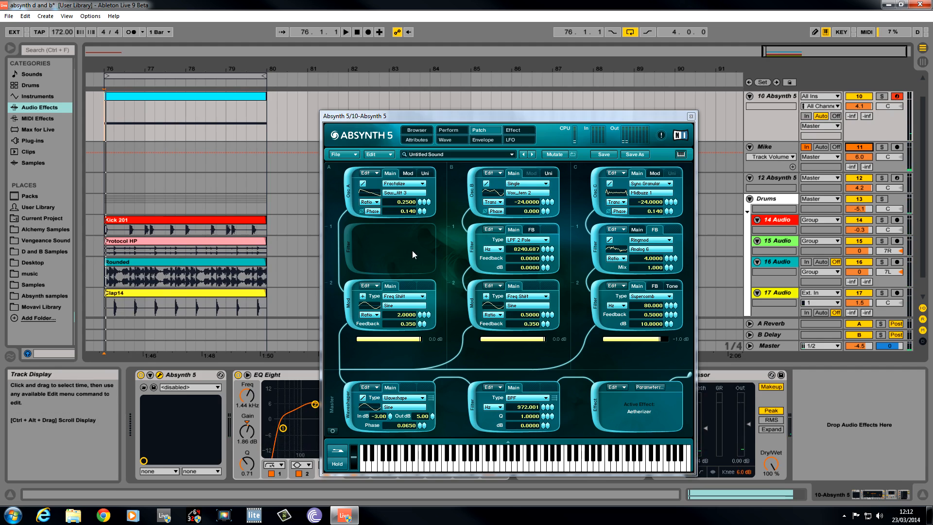
mouse_move(367, 278)
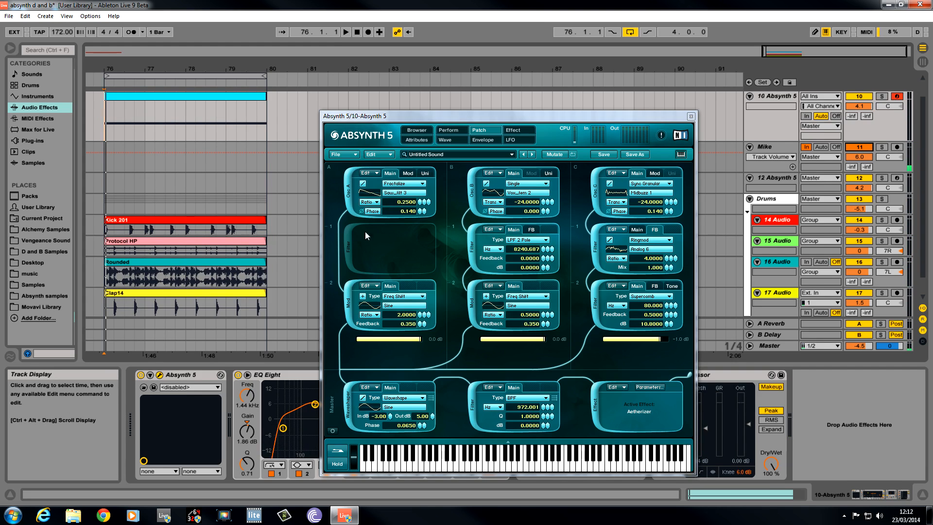
mouse_move(326, 173)
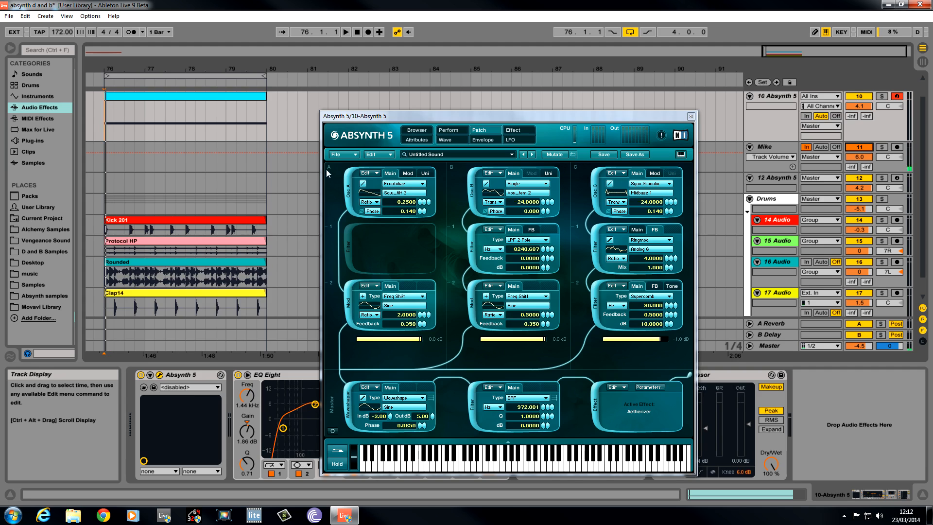
mouse_move(342, 232)
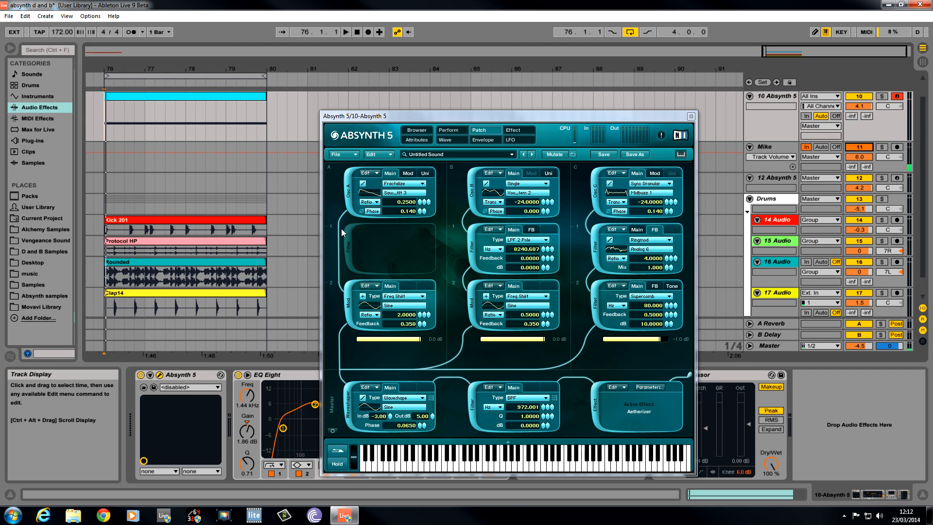
mouse_move(355, 290)
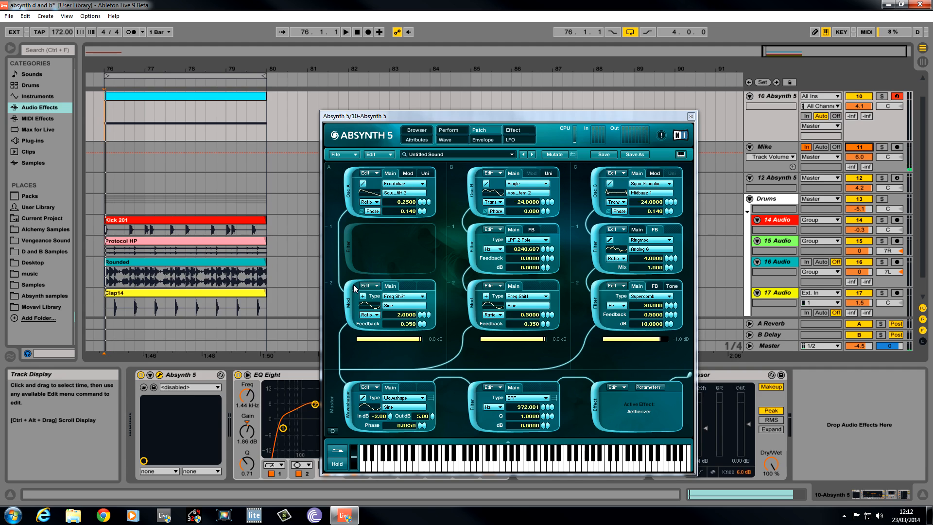
mouse_move(405, 241)
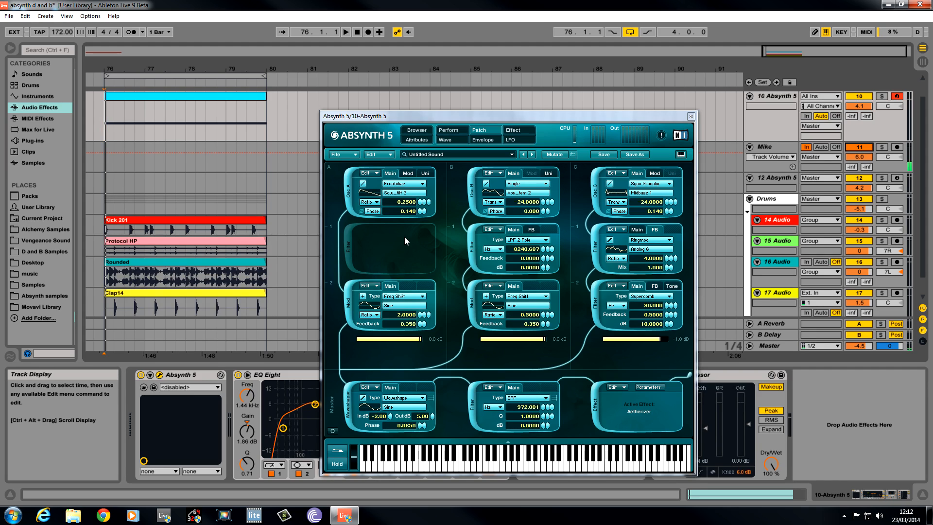